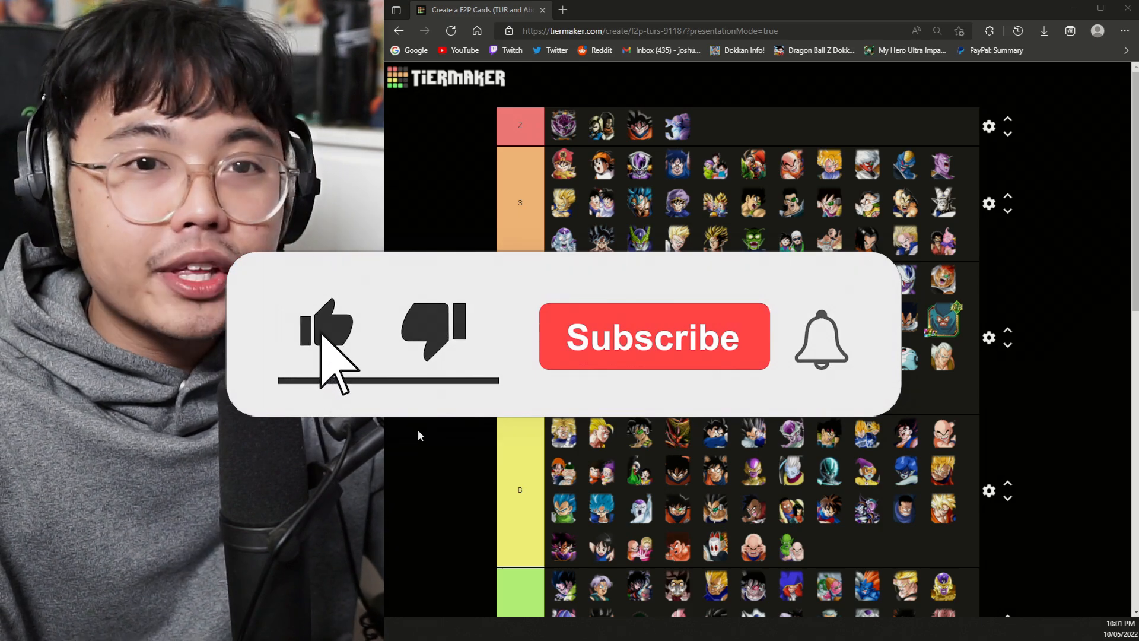
# Bring the unranked card pool into view and move a new card into the S tier
pyautogui.click(653, 337)
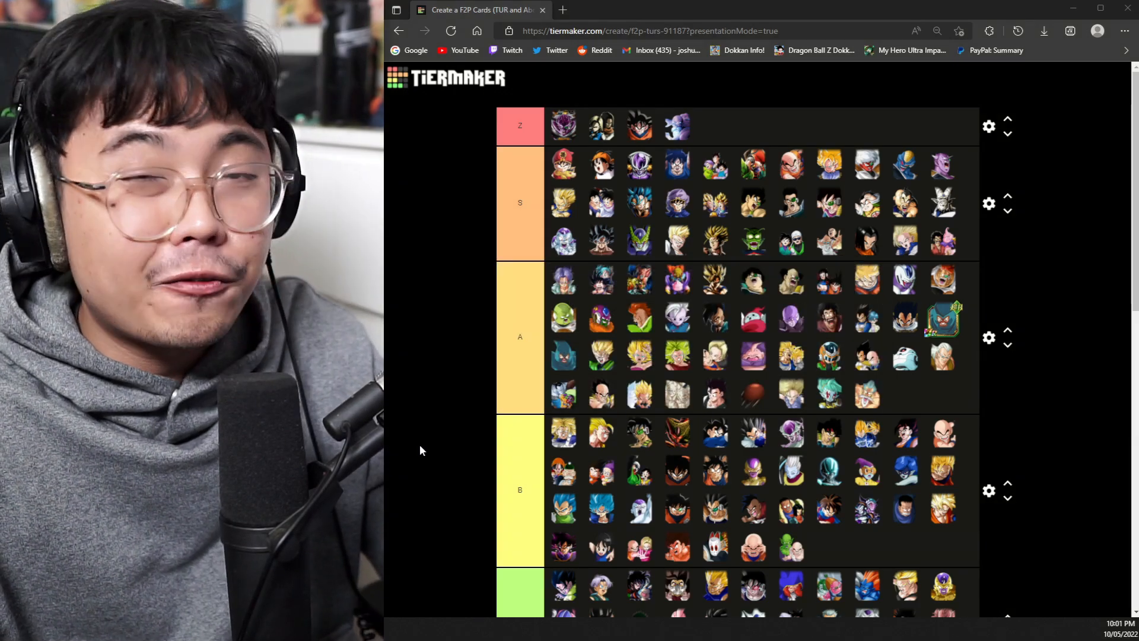
pyautogui.moveTo(434, 494)
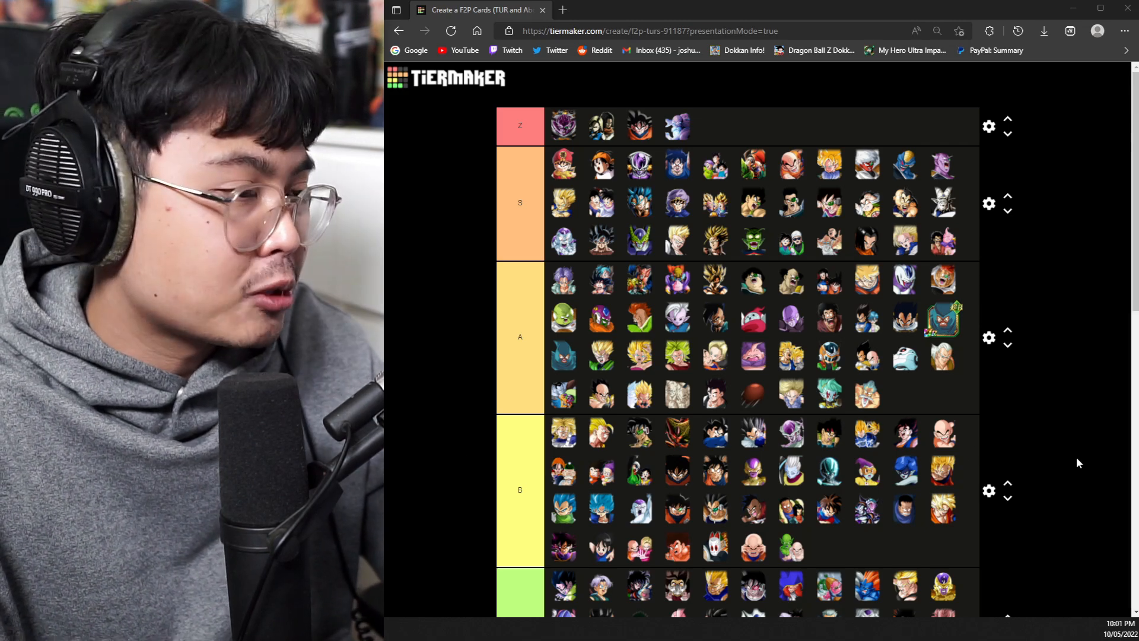
pyautogui.scroll(-3)
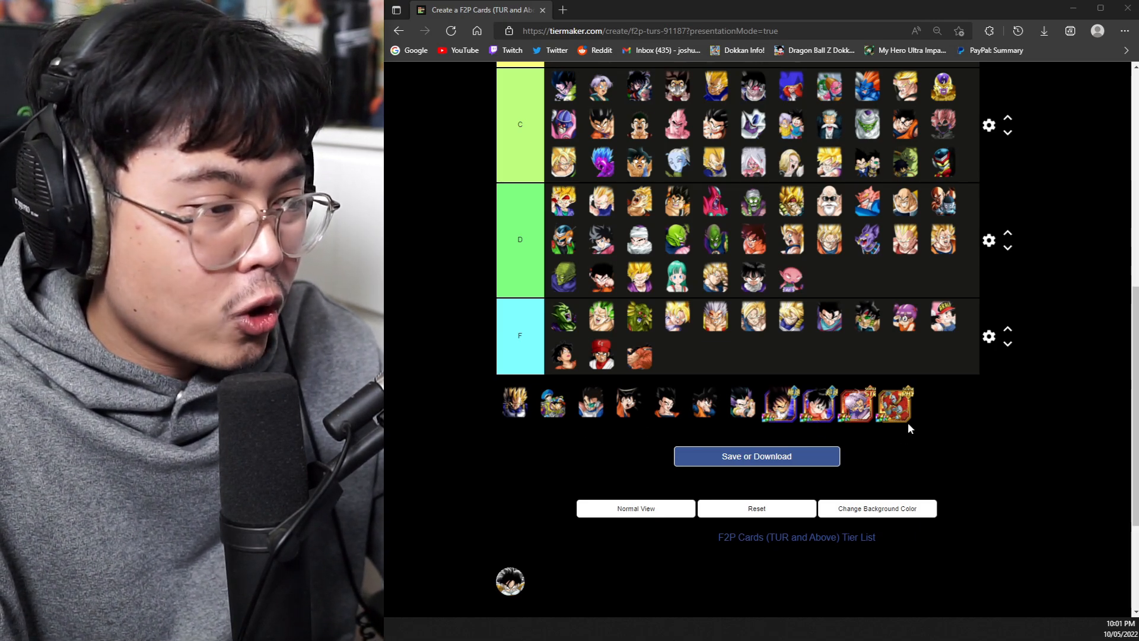
pyautogui.moveTo(664, 447)
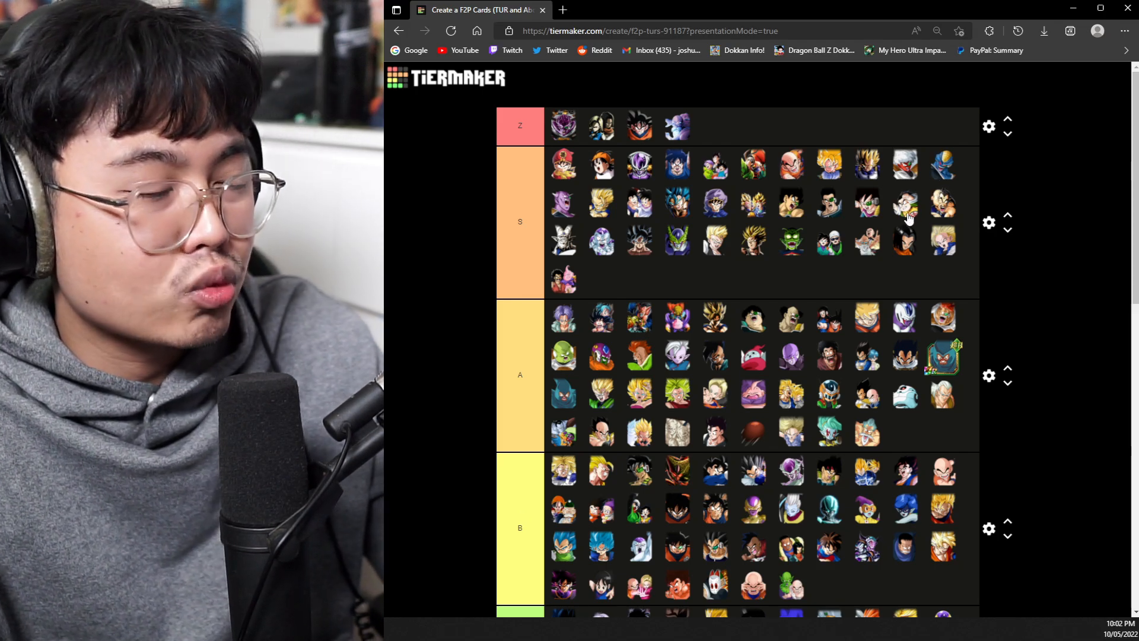
pyautogui.moveTo(857, 183)
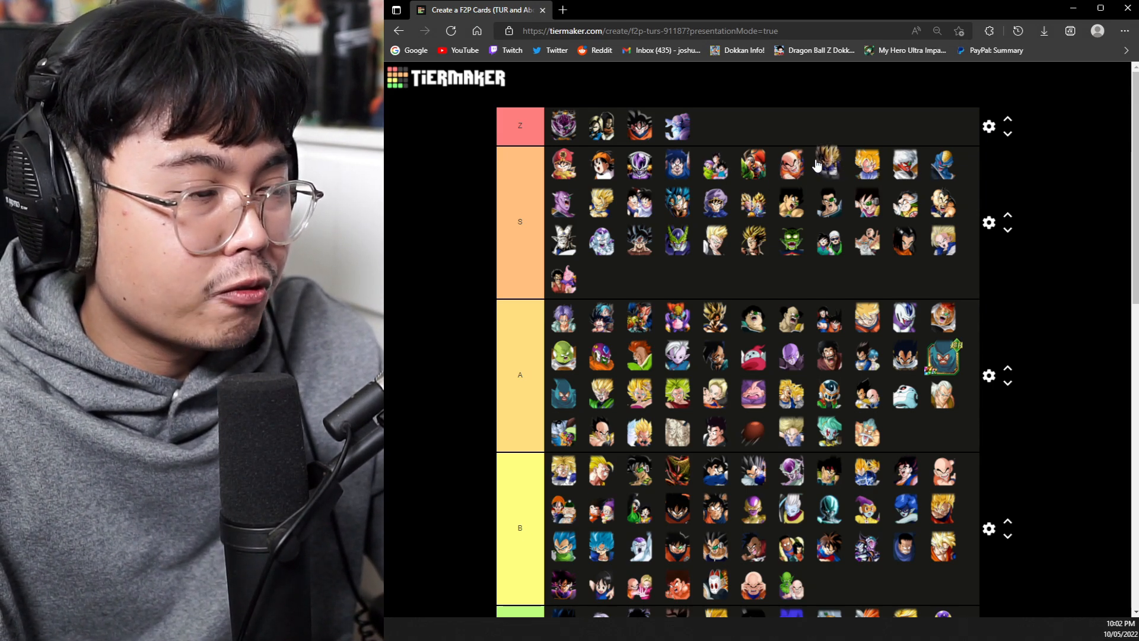
pyautogui.scroll(-3)
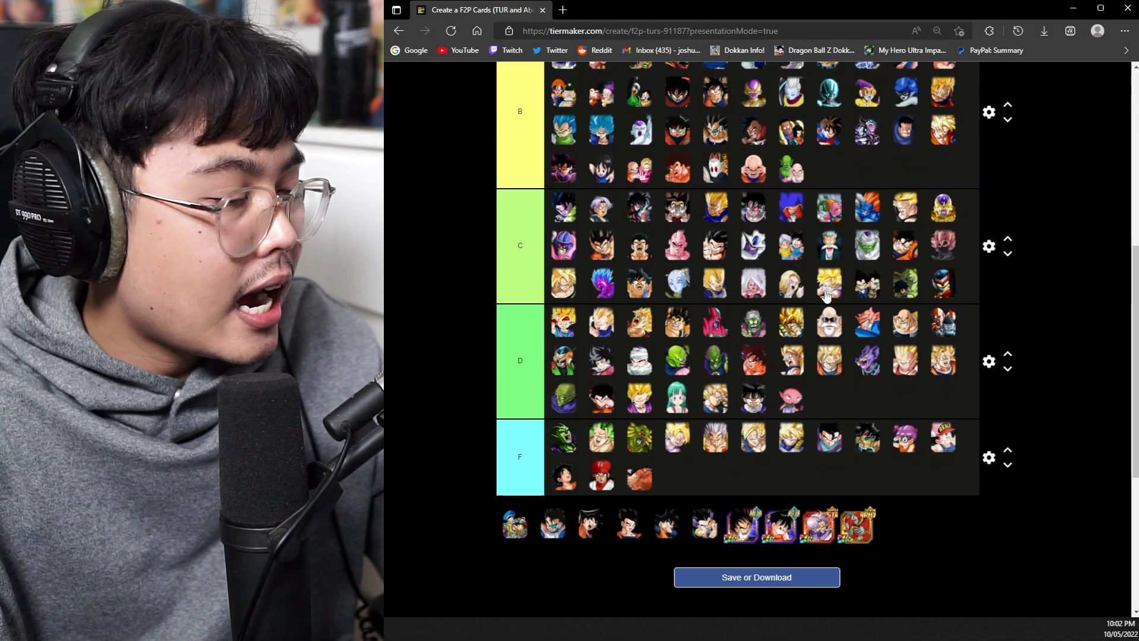
pyautogui.scroll(3)
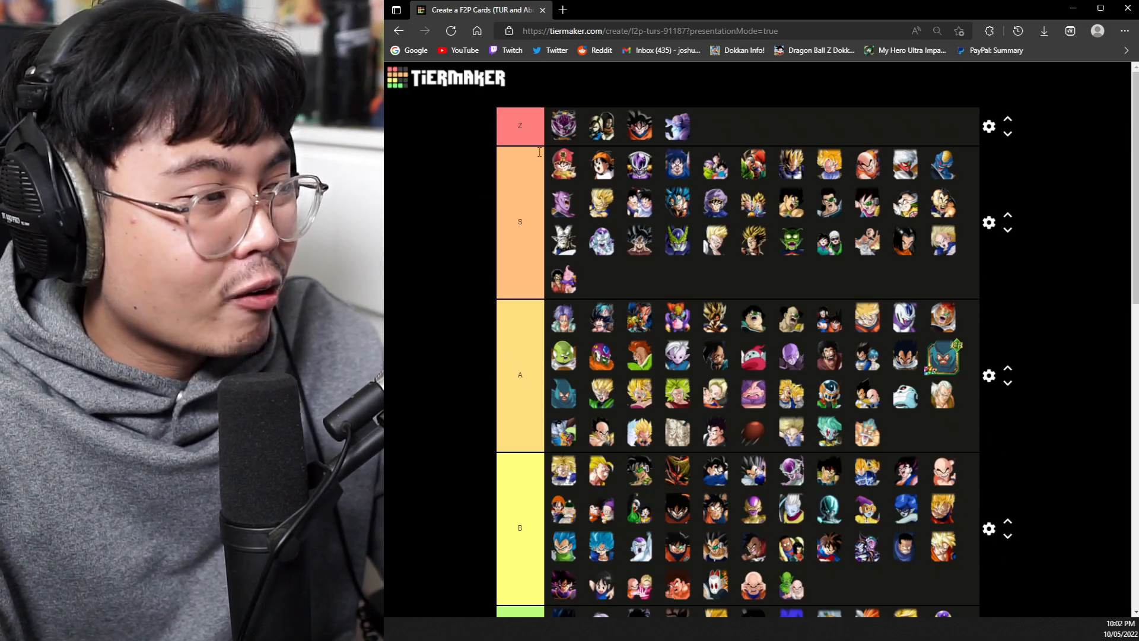
pyautogui.moveTo(709, 88)
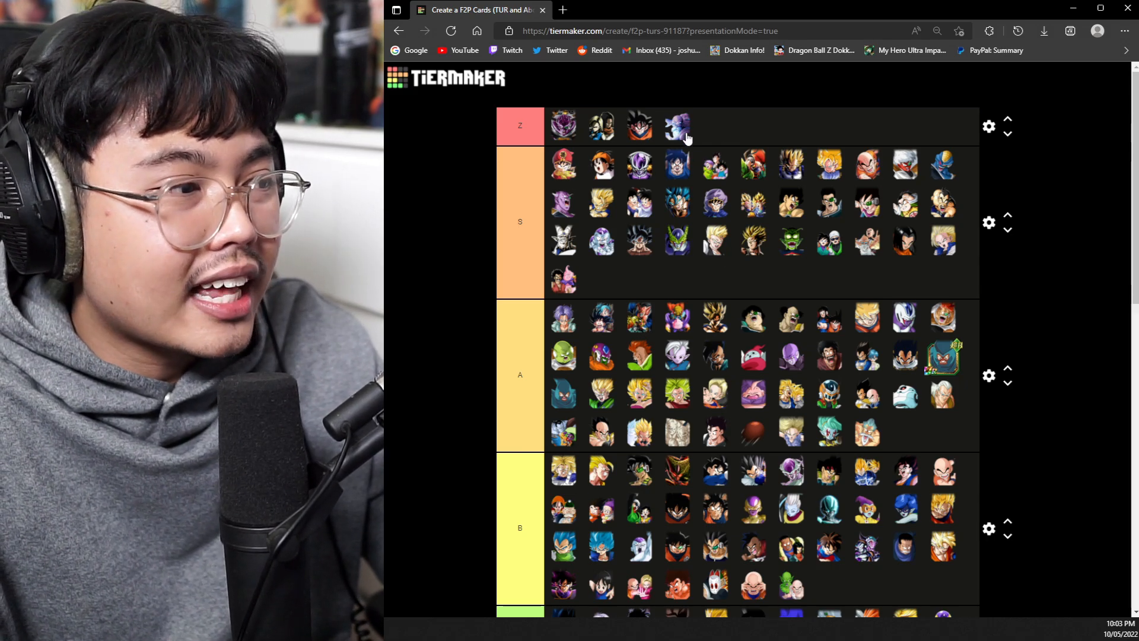
# Scroll down to the unranked pool to pick the next card for the Z tier
pyautogui.scroll(-3)
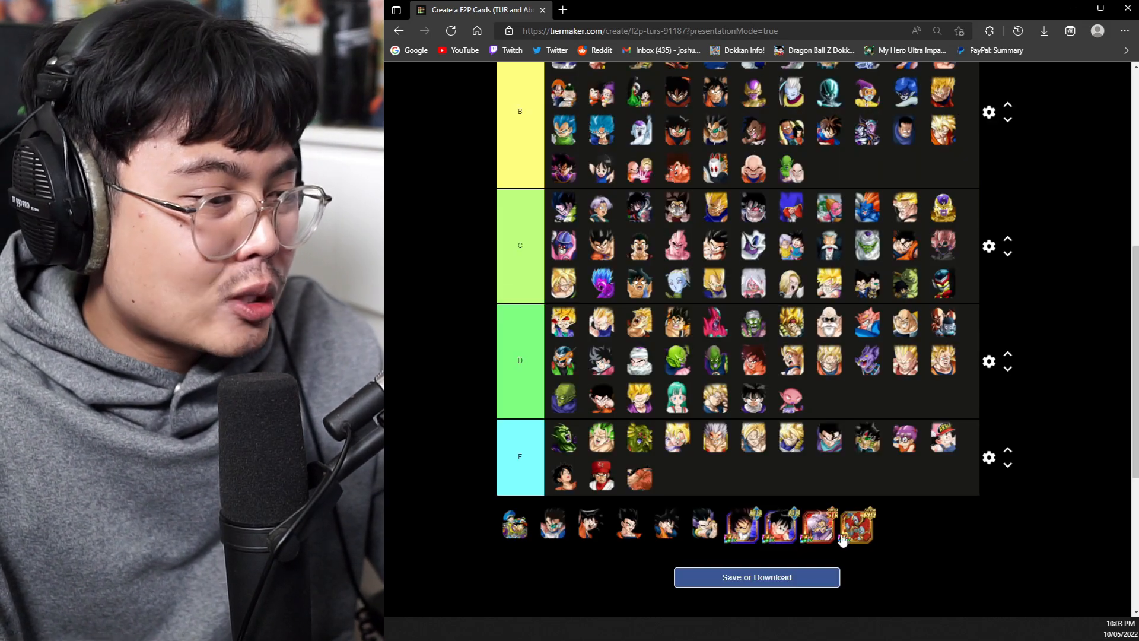
pyautogui.moveTo(520, 561)
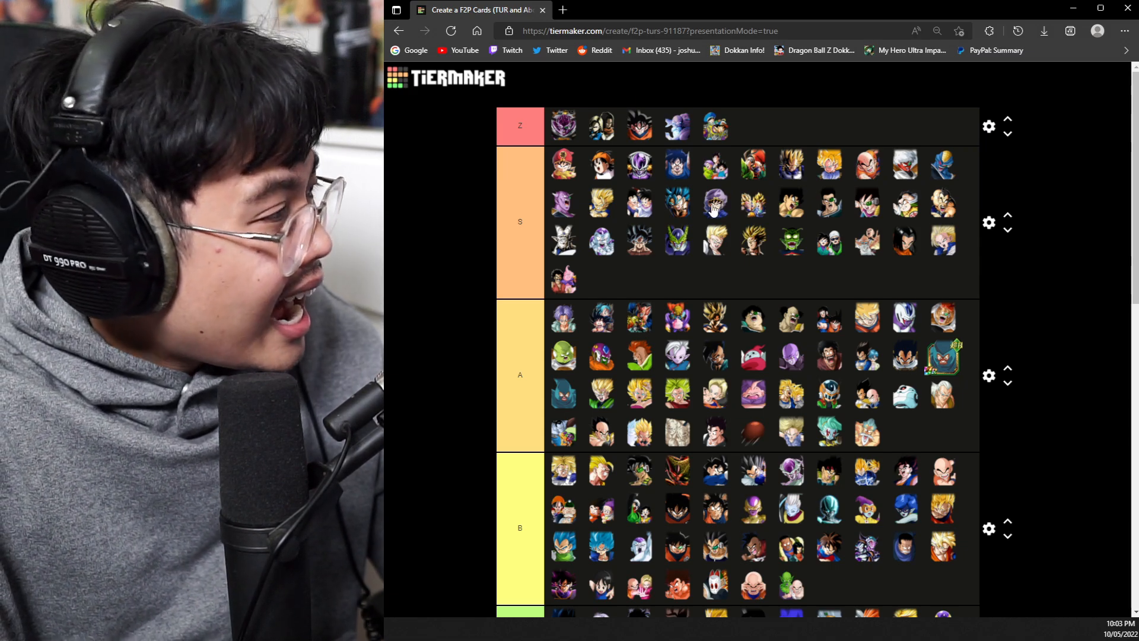
pyautogui.moveTo(737, 159)
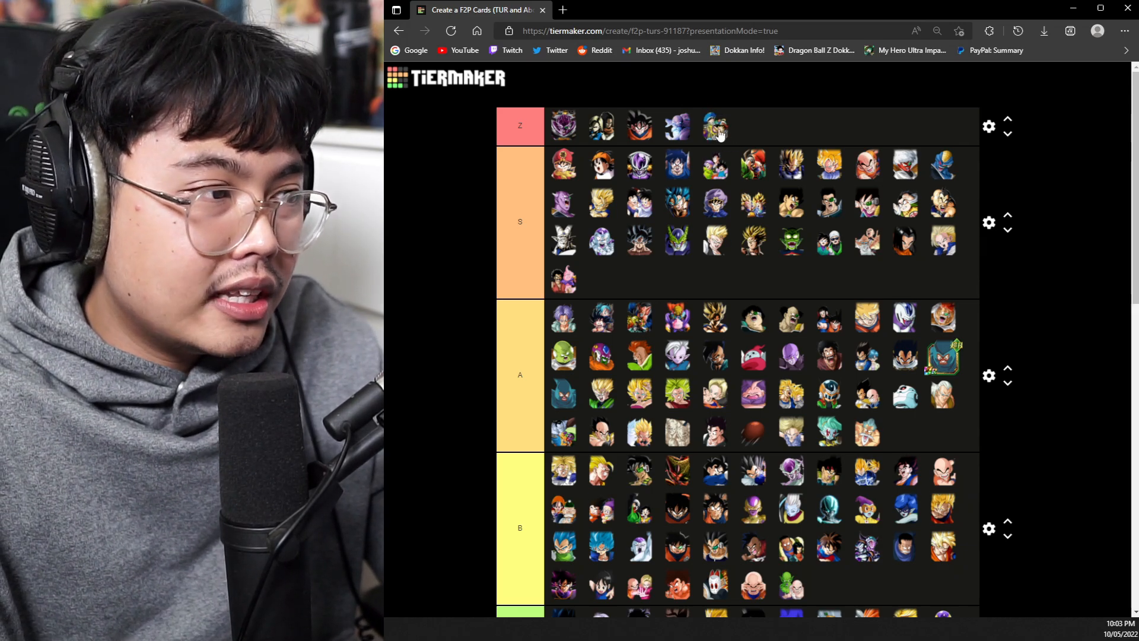
pyautogui.moveTo(736, 127)
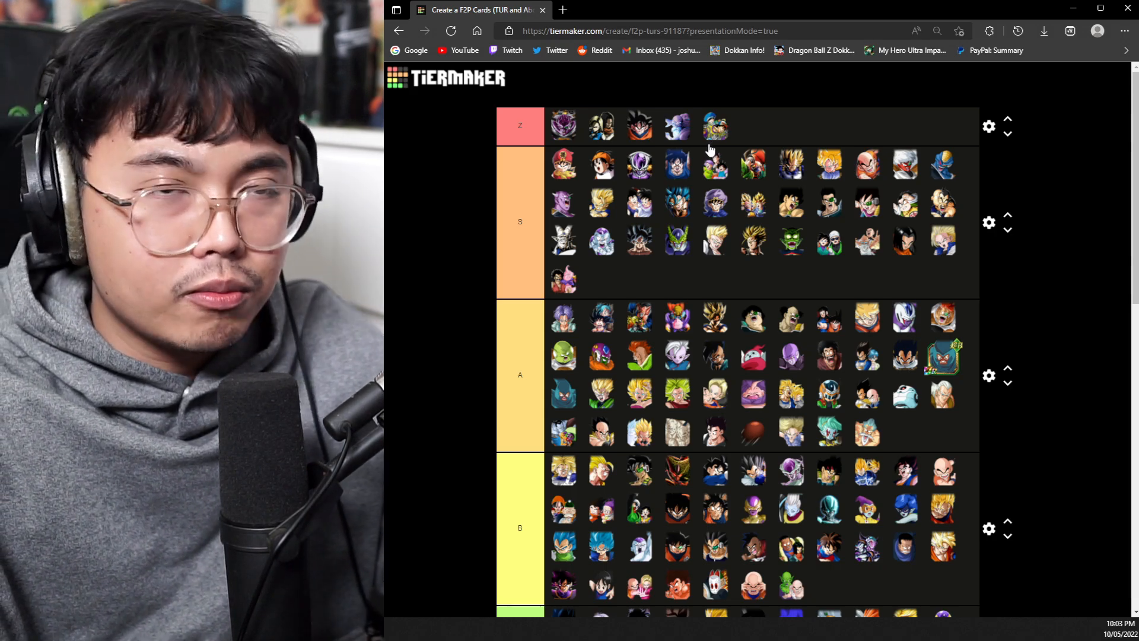
pyautogui.moveTo(705, 161)
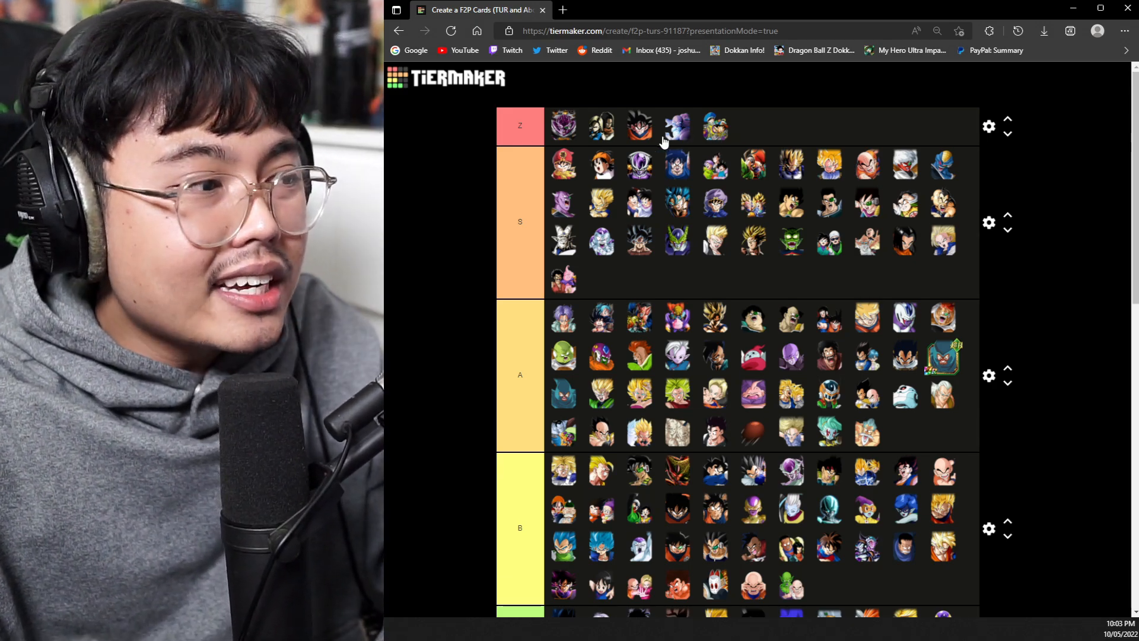
pyautogui.moveTo(738, 112)
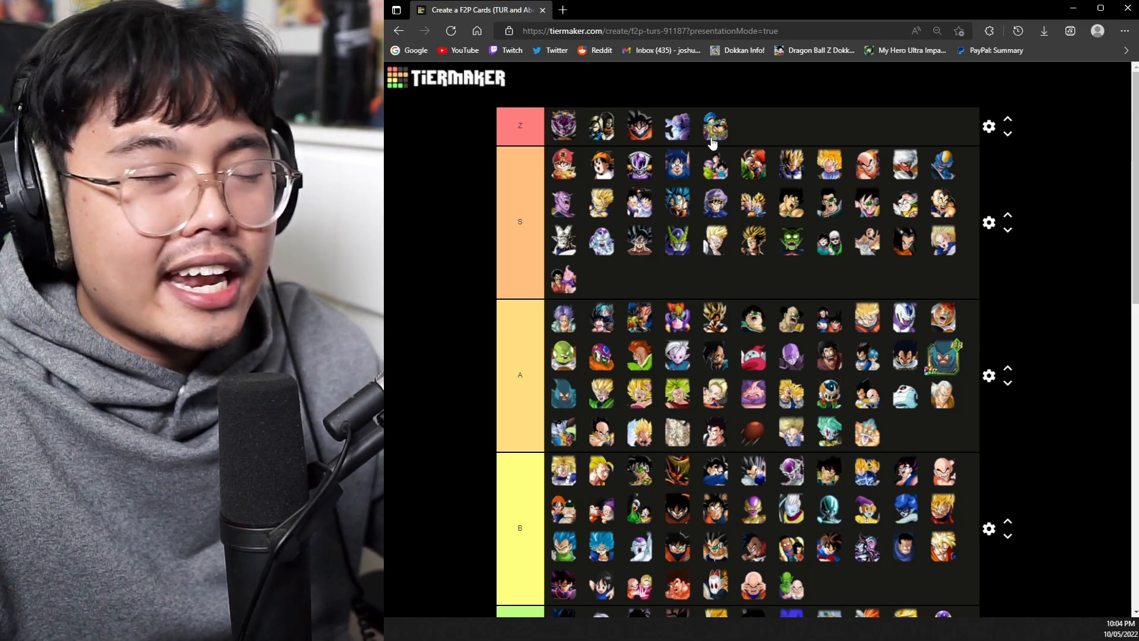
pyautogui.moveTo(722, 166)
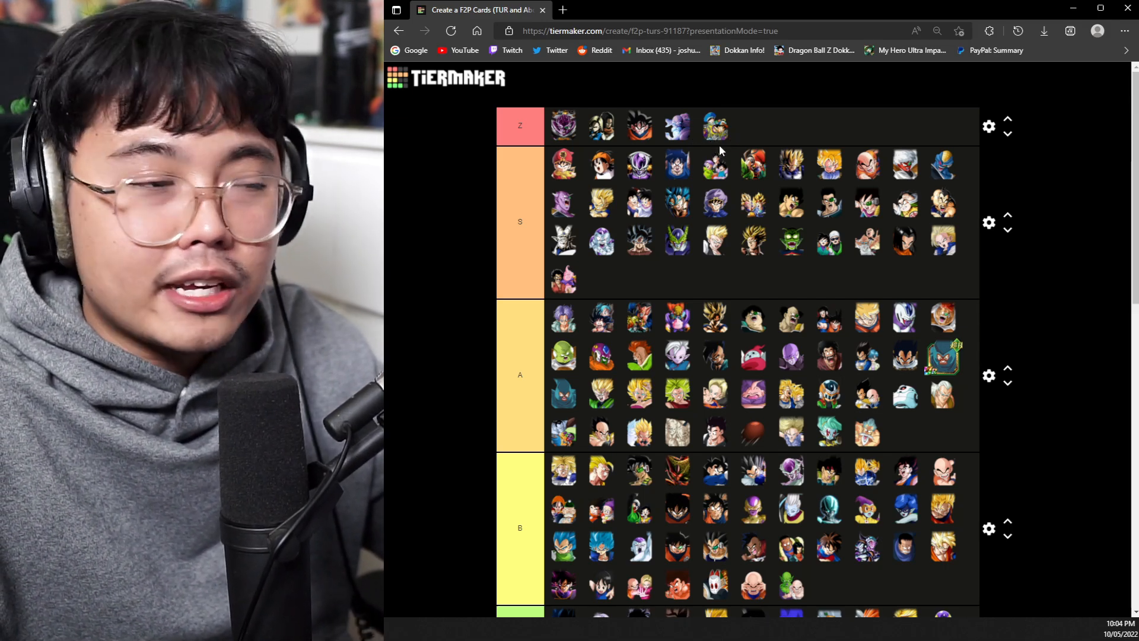
pyautogui.moveTo(872, 282)
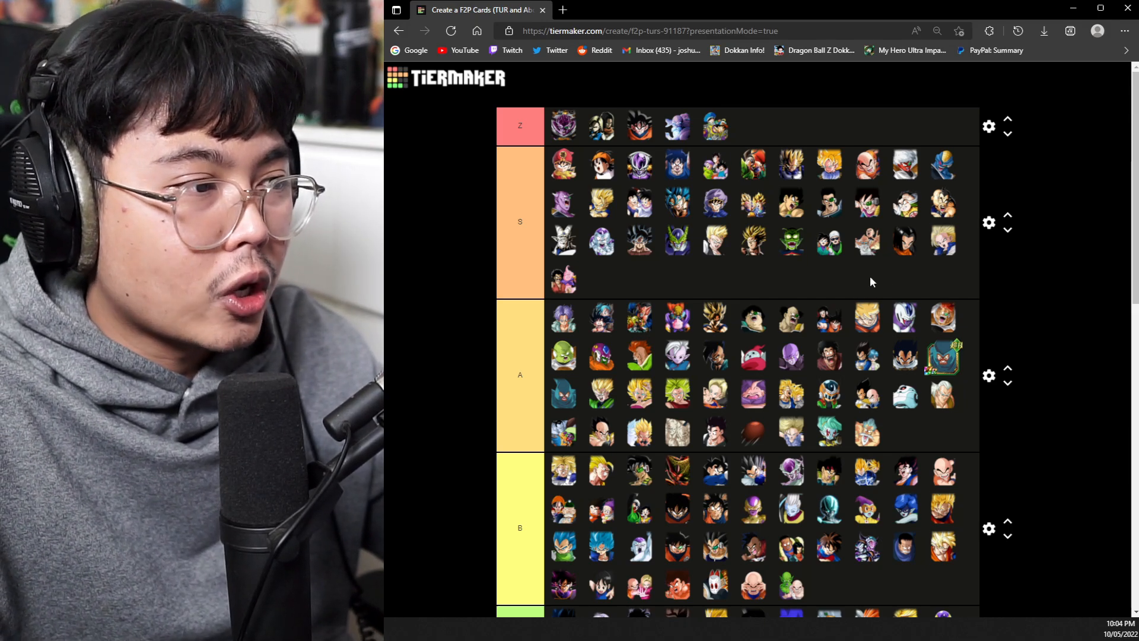
# Scroll to the pool and place a new card in the first slot of the A tier
pyautogui.scroll(-3)
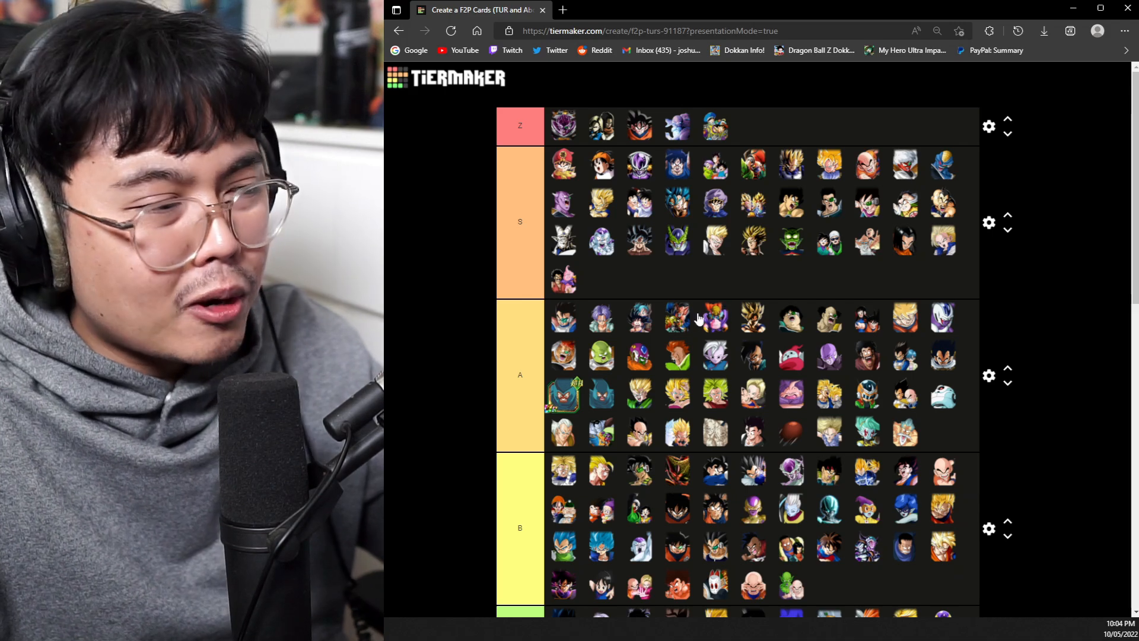
pyautogui.moveTo(677, 325)
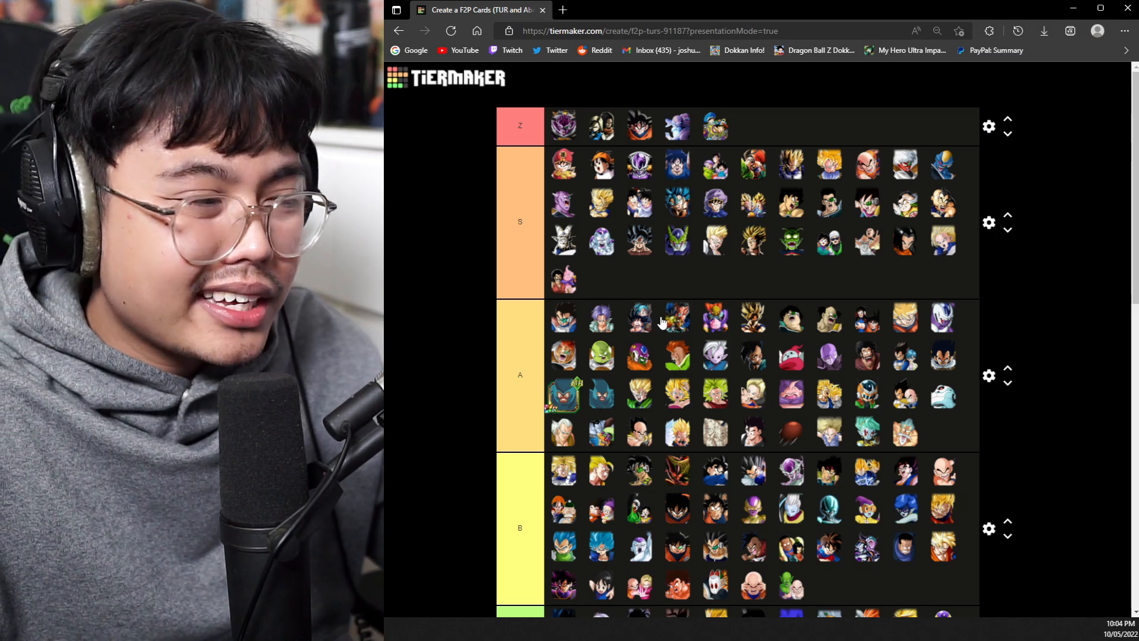
pyautogui.moveTo(588, 303)
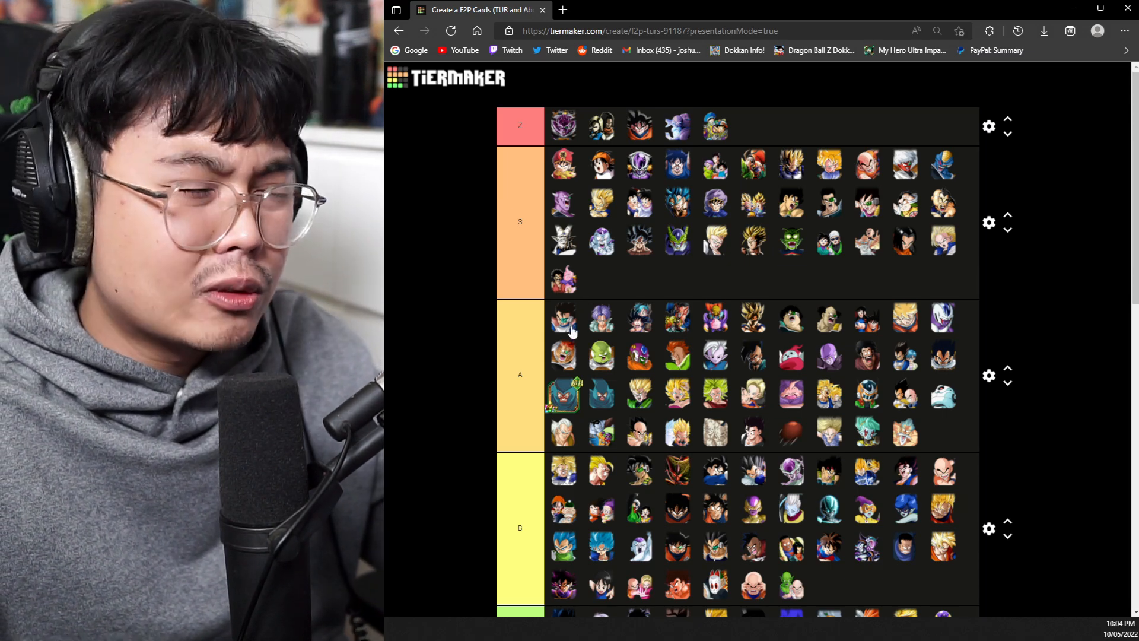
pyautogui.moveTo(622, 365)
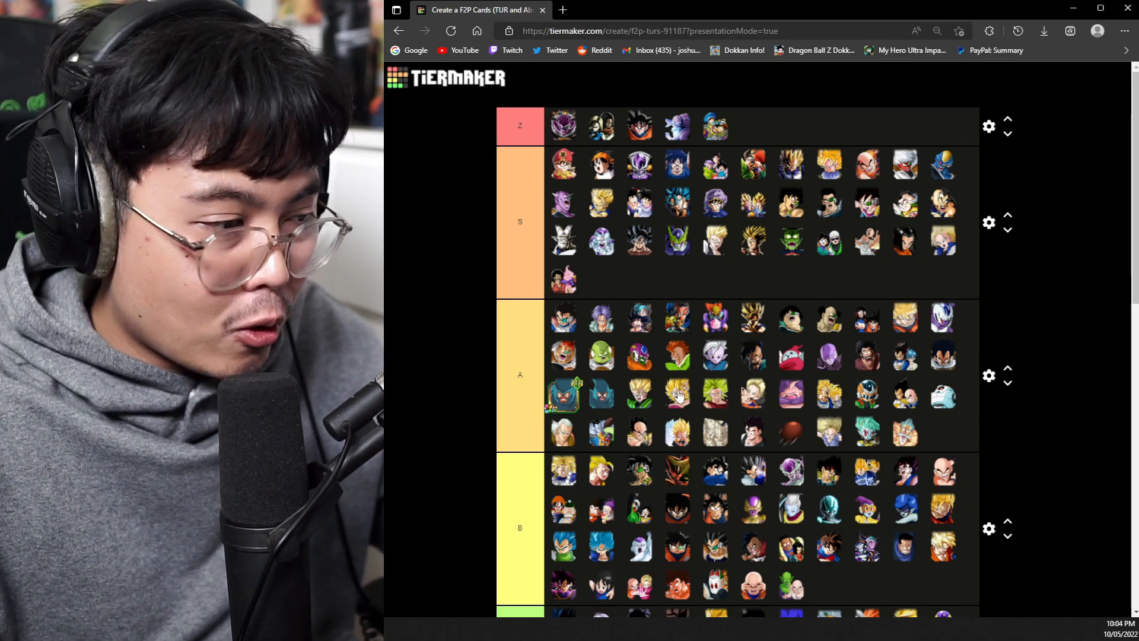
# Browse between the pool and the tiers and put a new card at the front of the A row
pyautogui.scroll(-3)
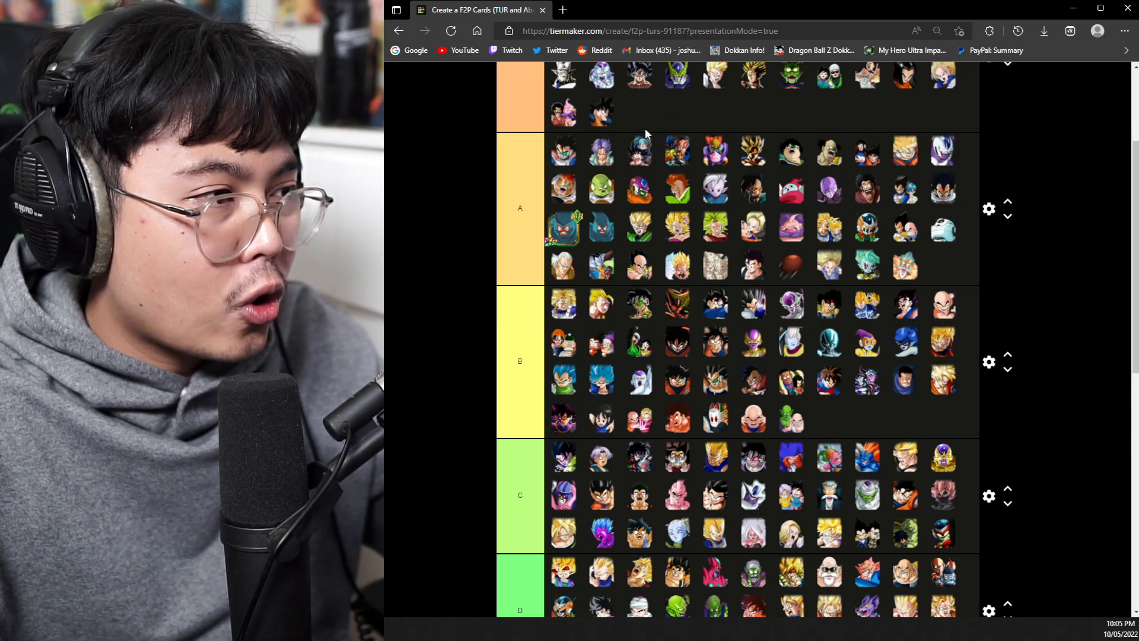
pyautogui.scroll(-3)
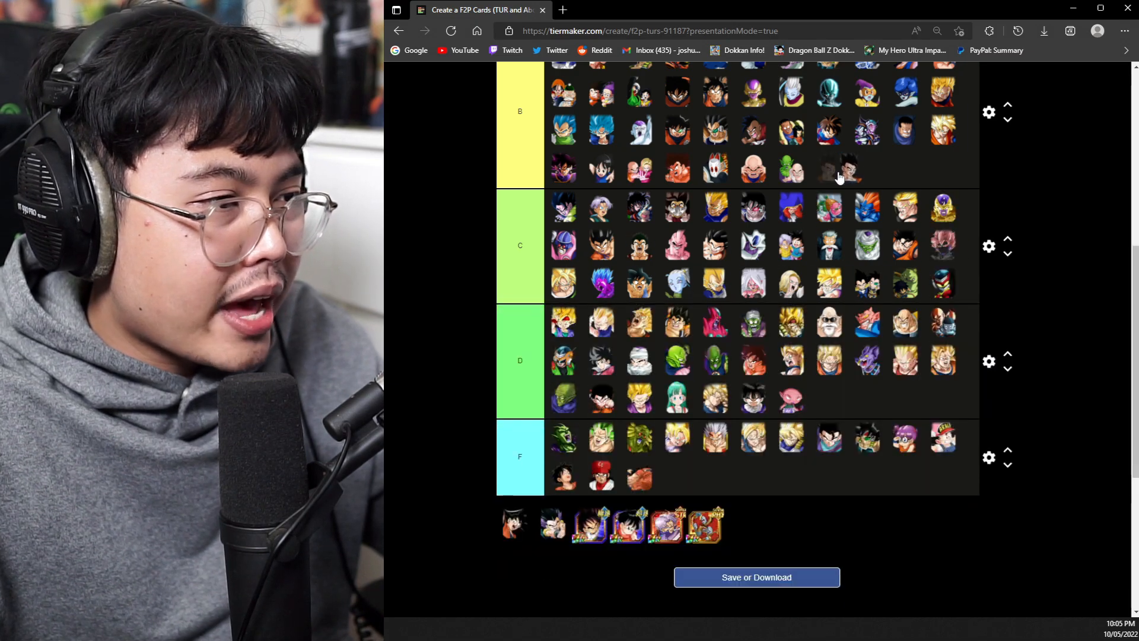
pyautogui.scroll(3)
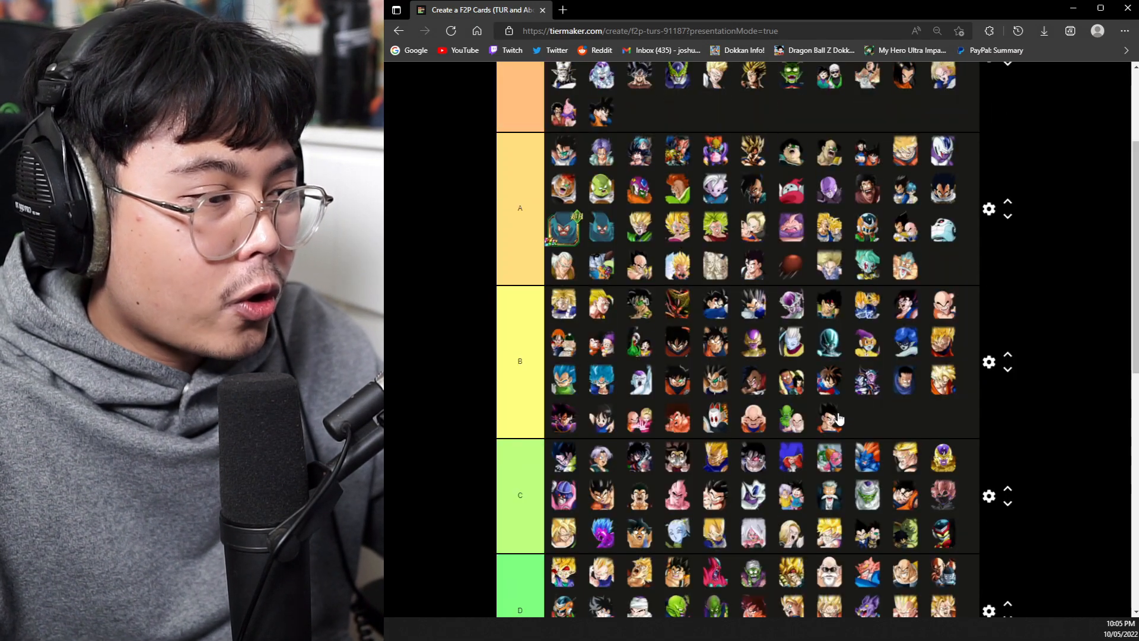
pyautogui.scroll(-3)
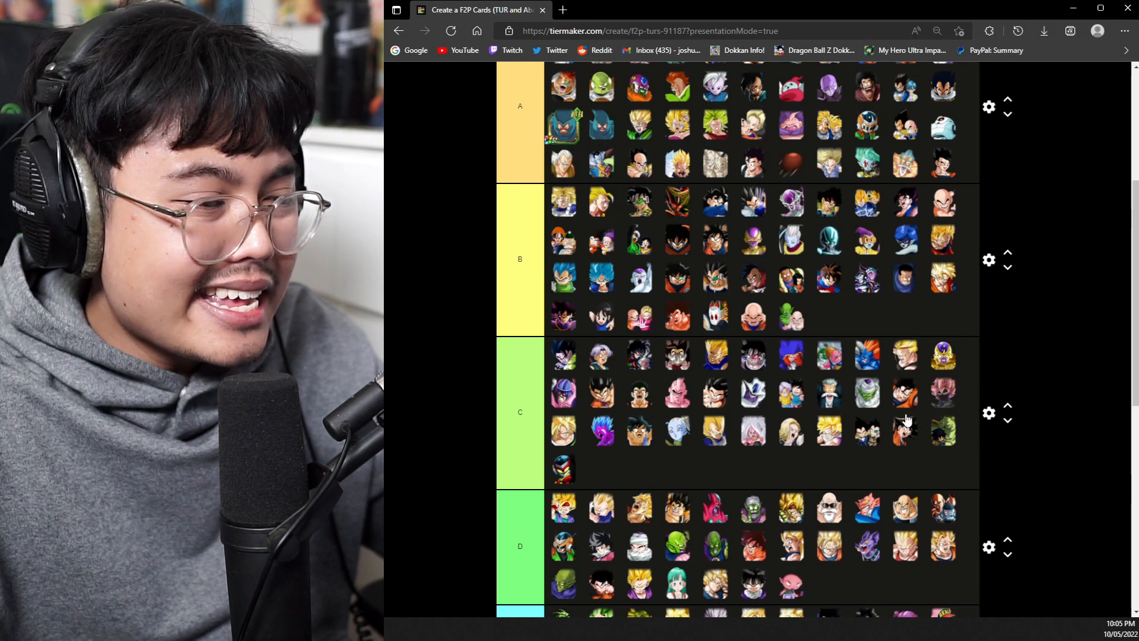
pyautogui.scroll(-3)
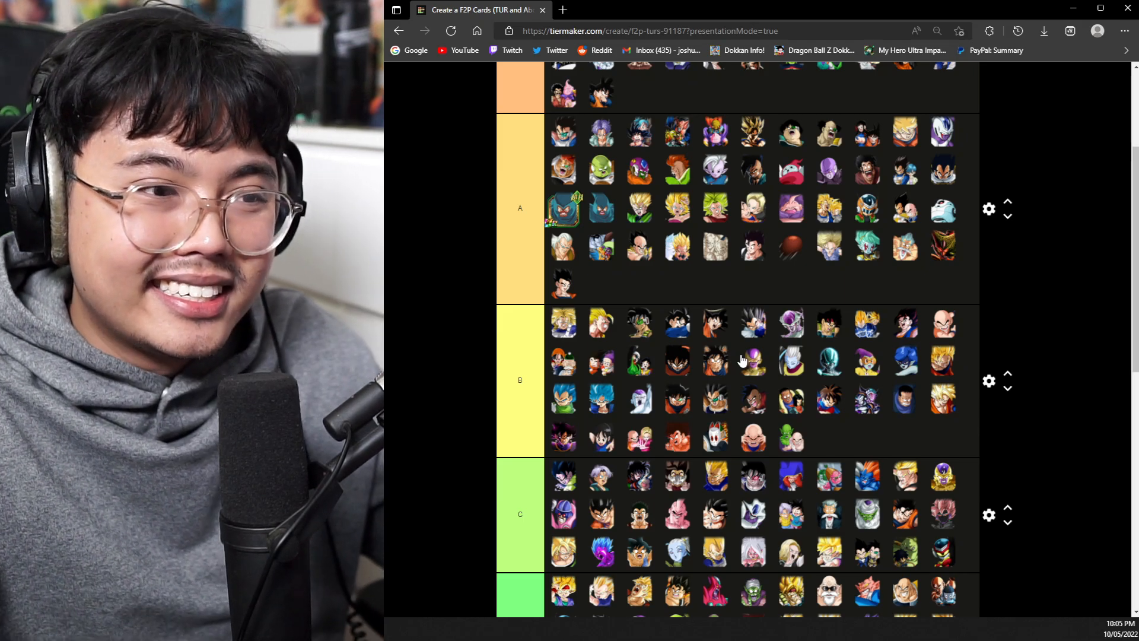
pyautogui.scroll(-3)
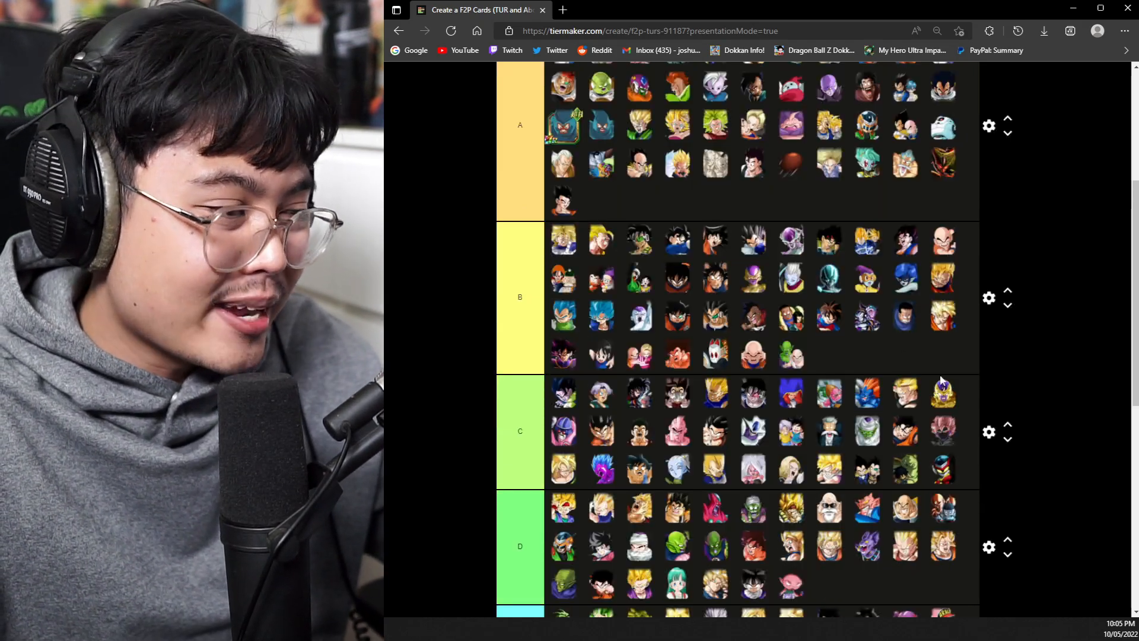
pyautogui.scroll(-3)
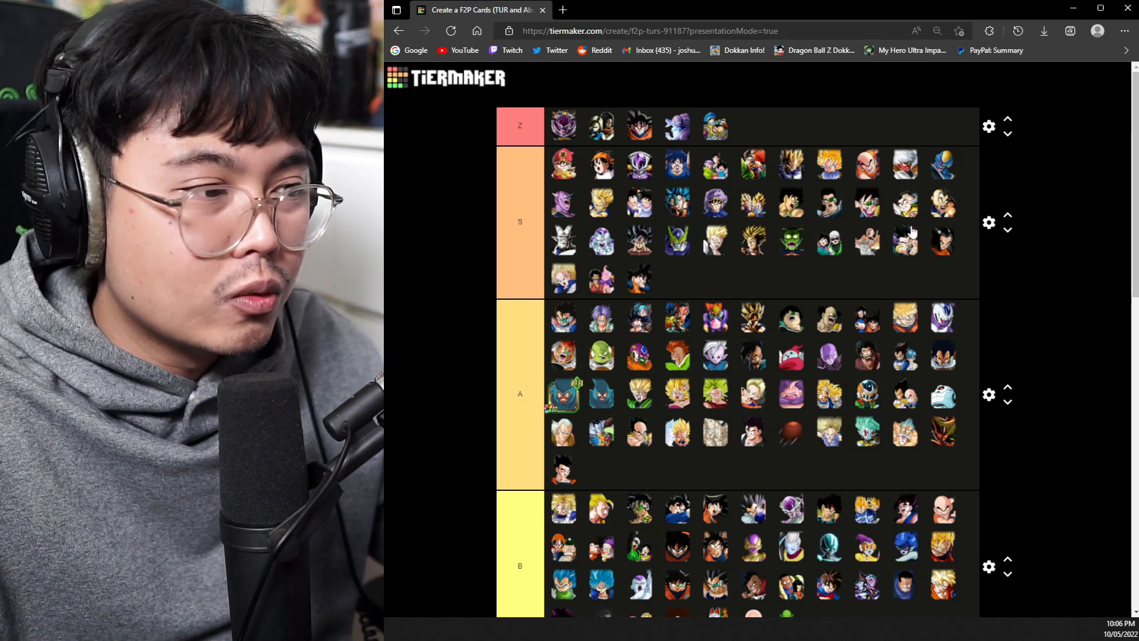
pyautogui.scroll(-3)
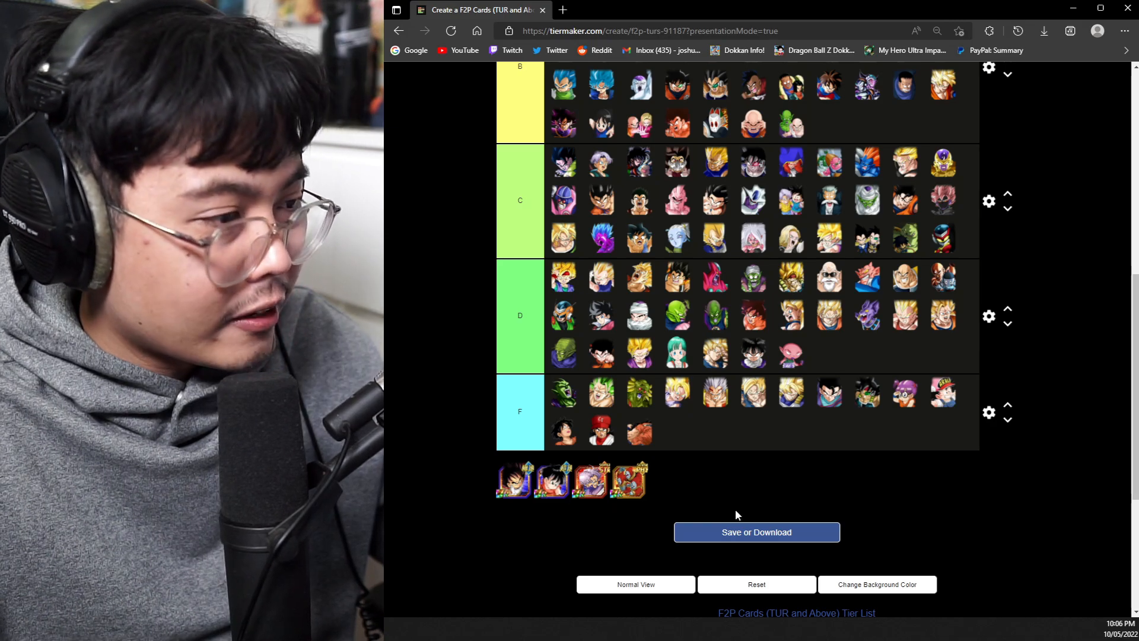
pyautogui.scroll(3)
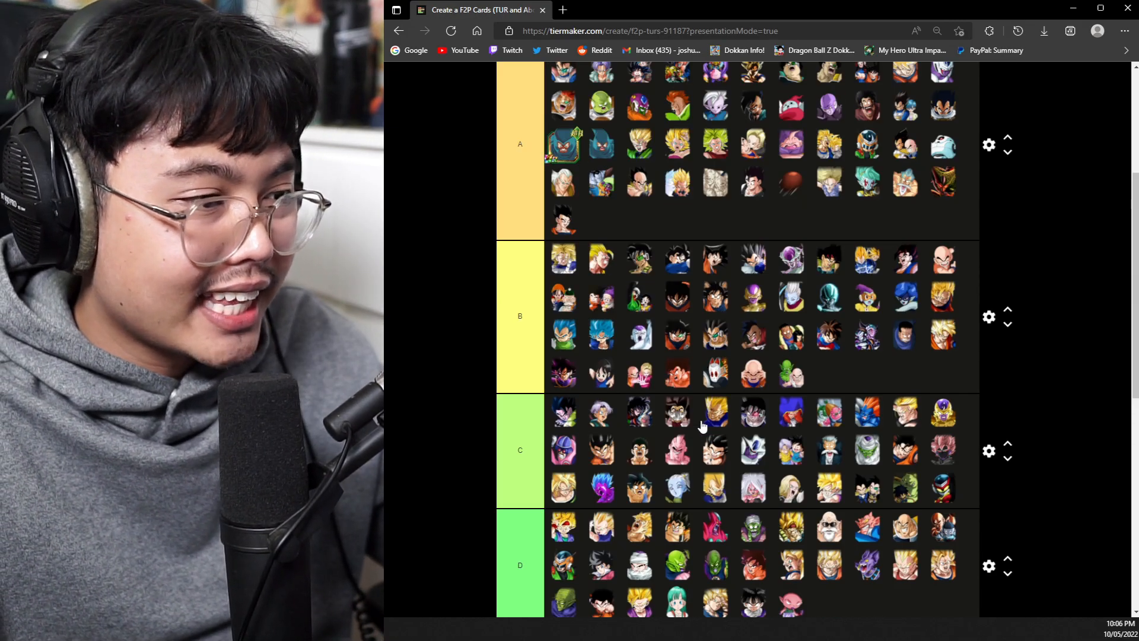
pyautogui.scroll(-3)
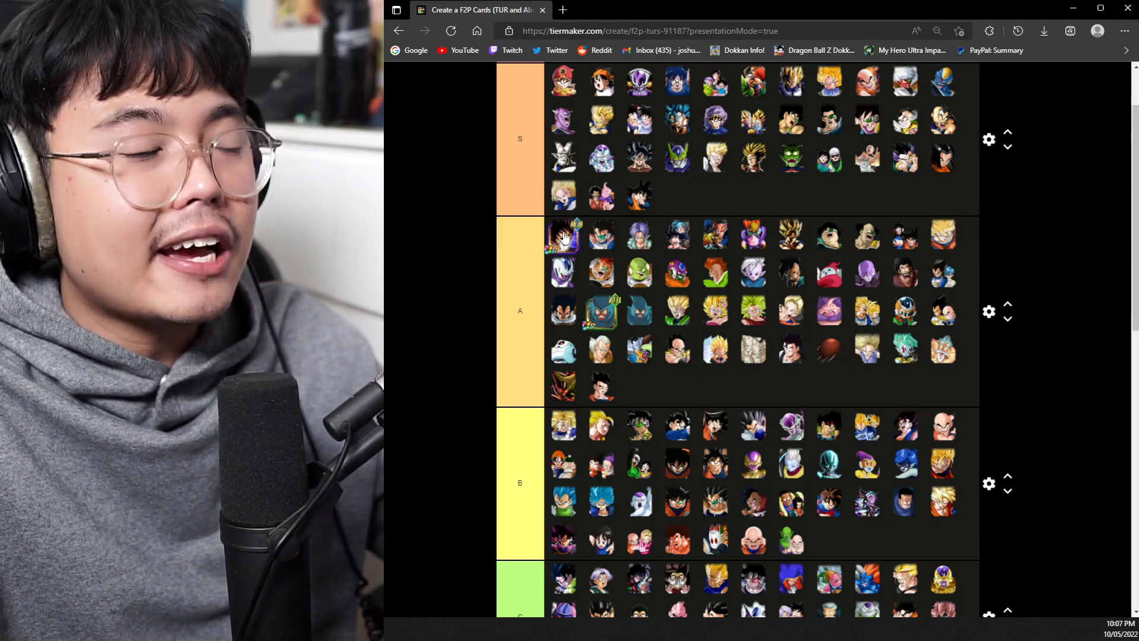
pyautogui.scroll(-3)
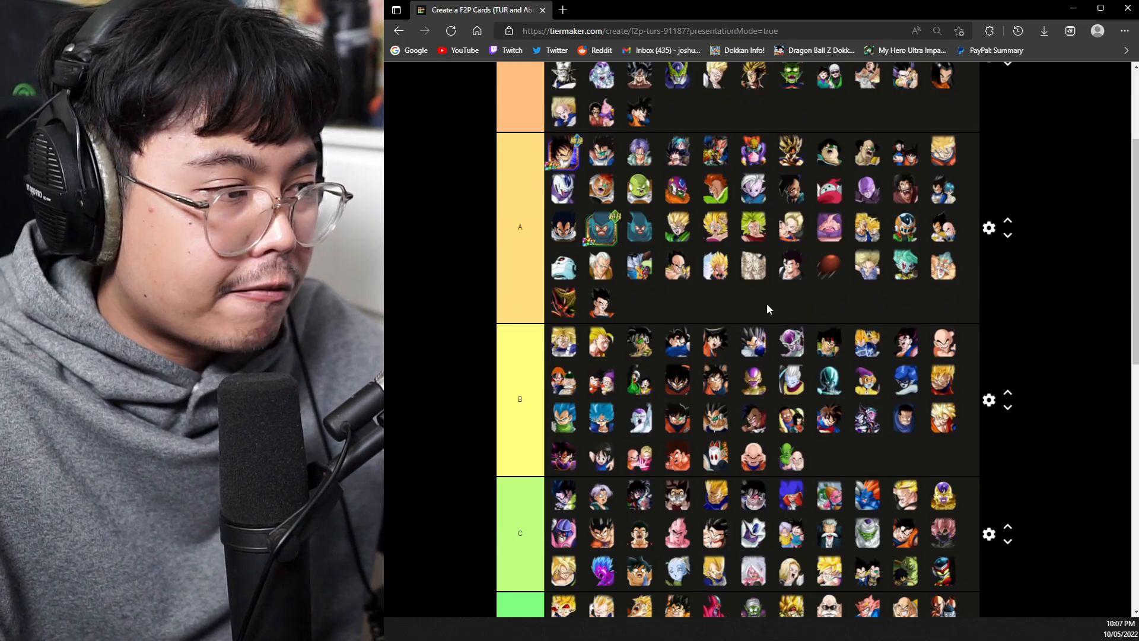
# Scroll to the pool and drop a new card into the last slot of the S tier
pyautogui.scroll(-3)
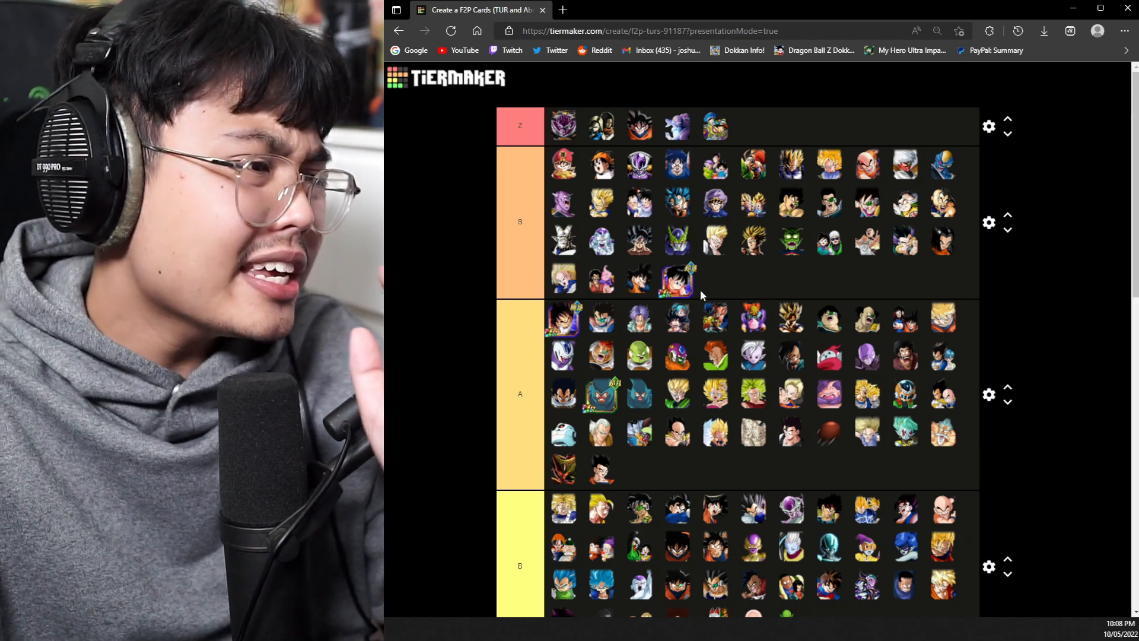
pyautogui.moveTo(691, 298)
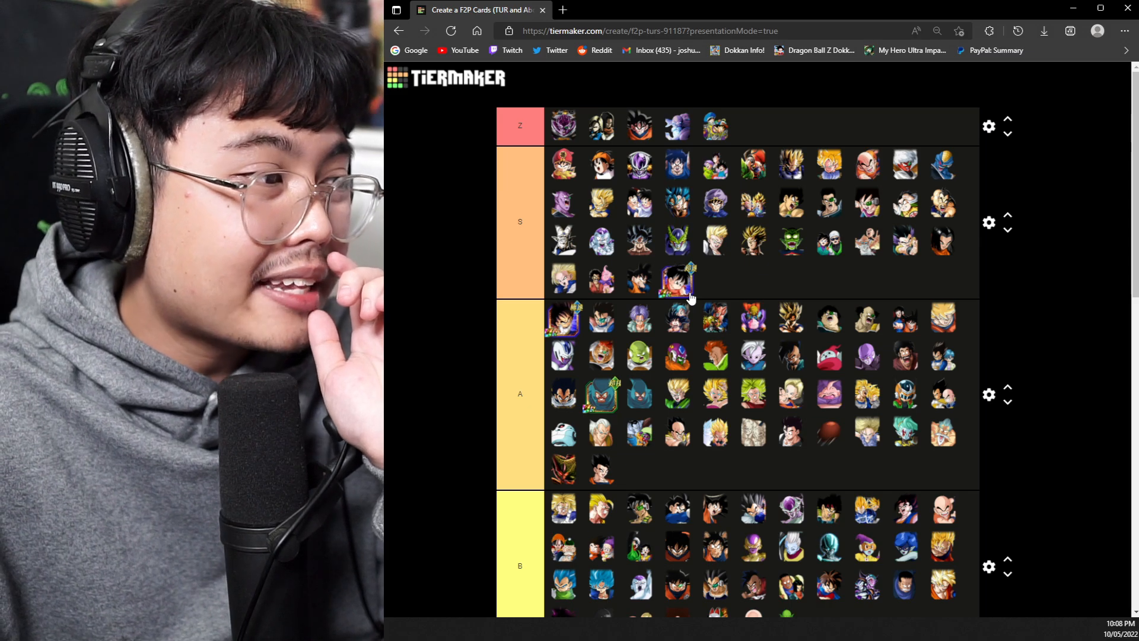
pyautogui.moveTo(951, 252)
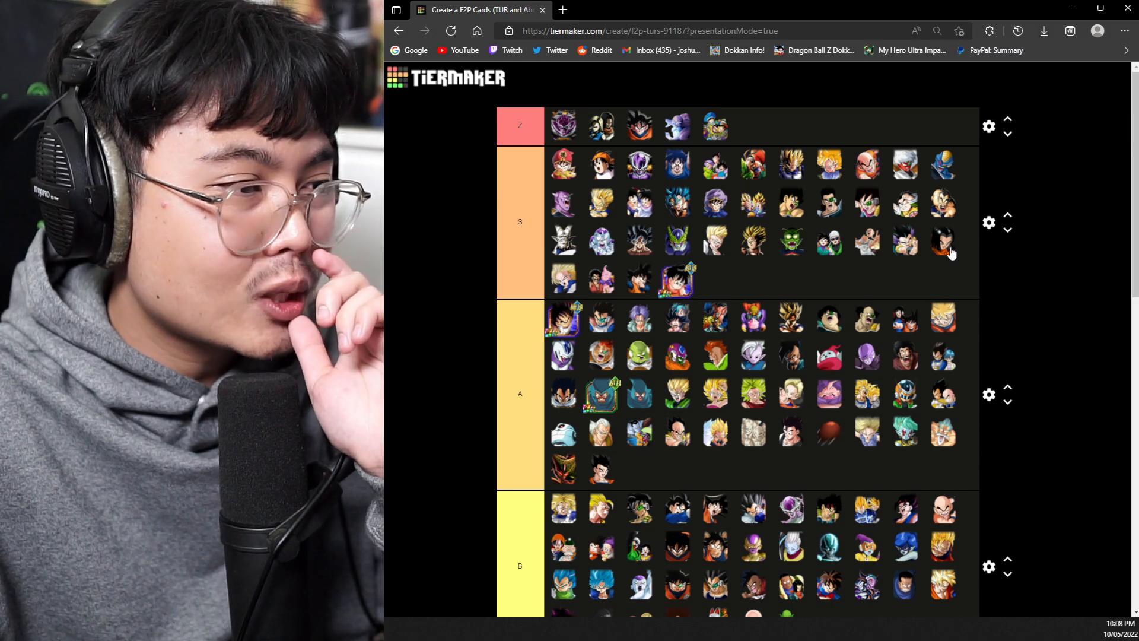
pyautogui.moveTo(624, 240)
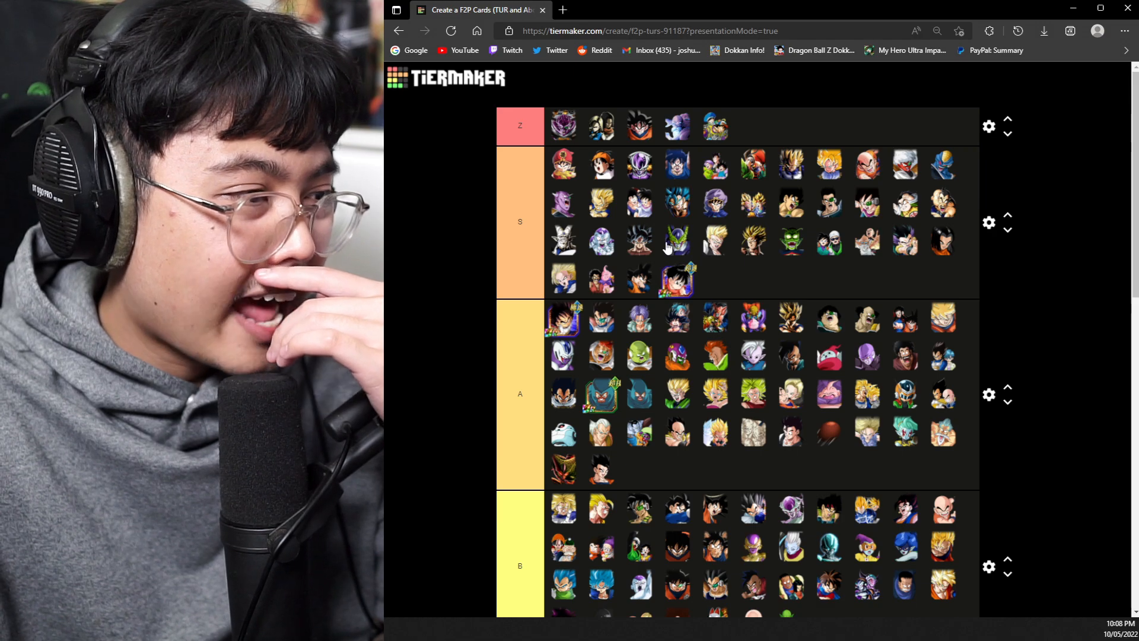
pyautogui.moveTo(716, 268)
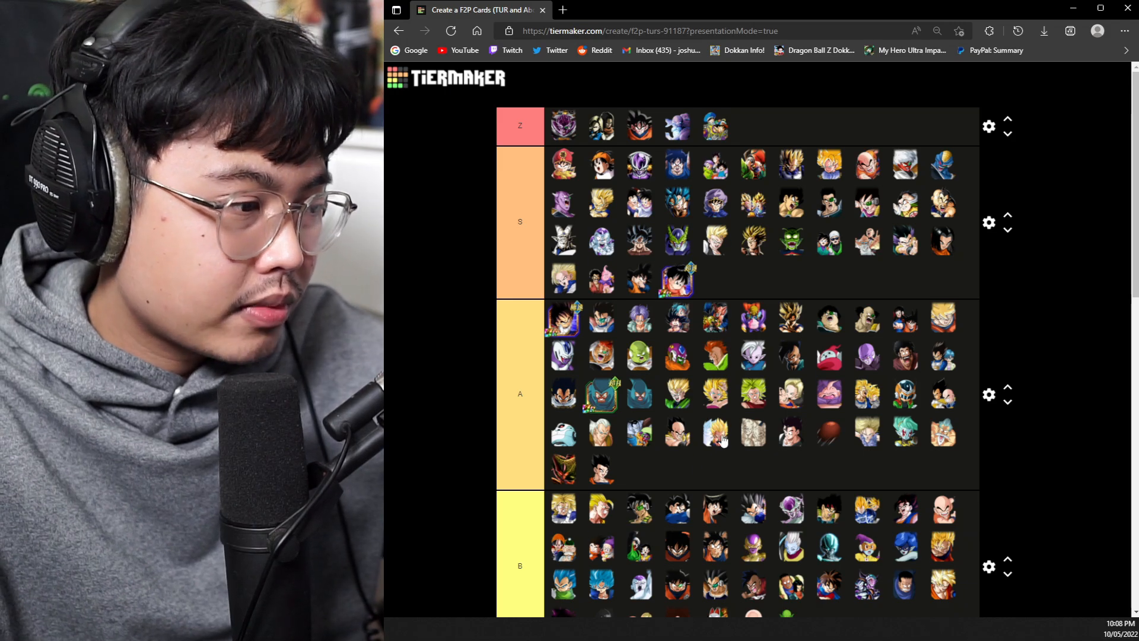
pyautogui.scroll(-3)
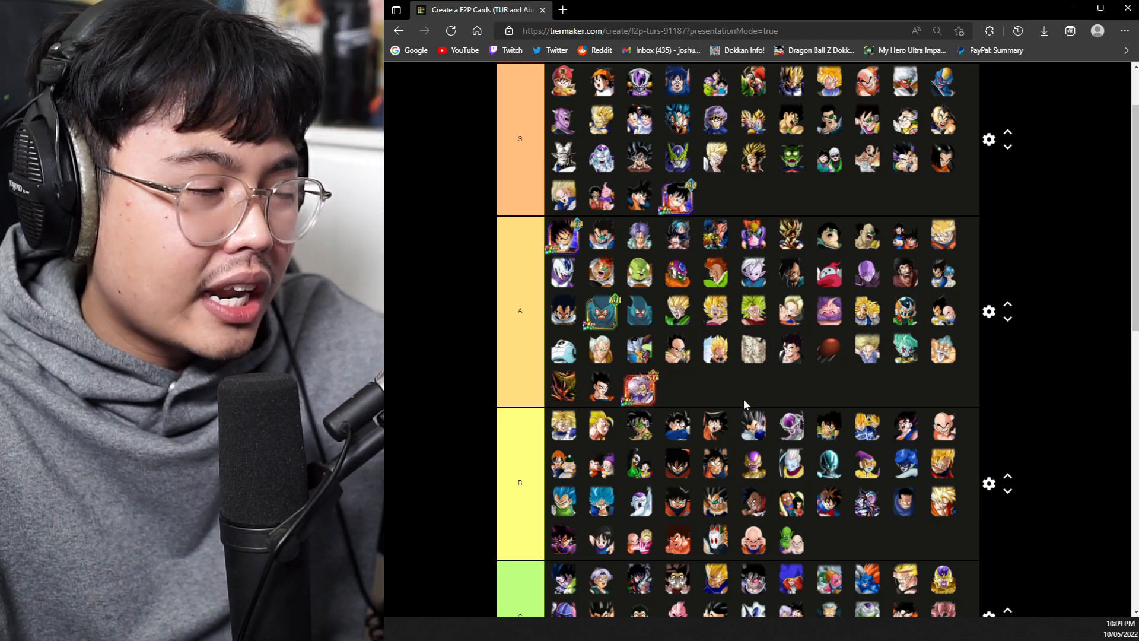
pyautogui.moveTo(850, 249)
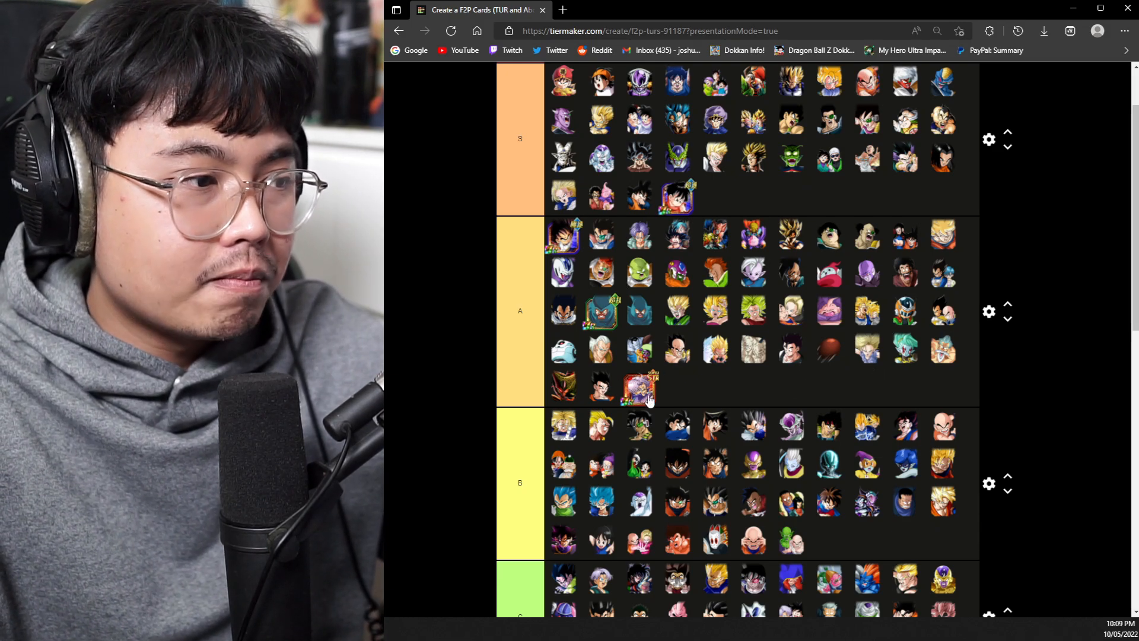
# Scroll down through the B, C and D tiers to review placements
pyautogui.scroll(-3)
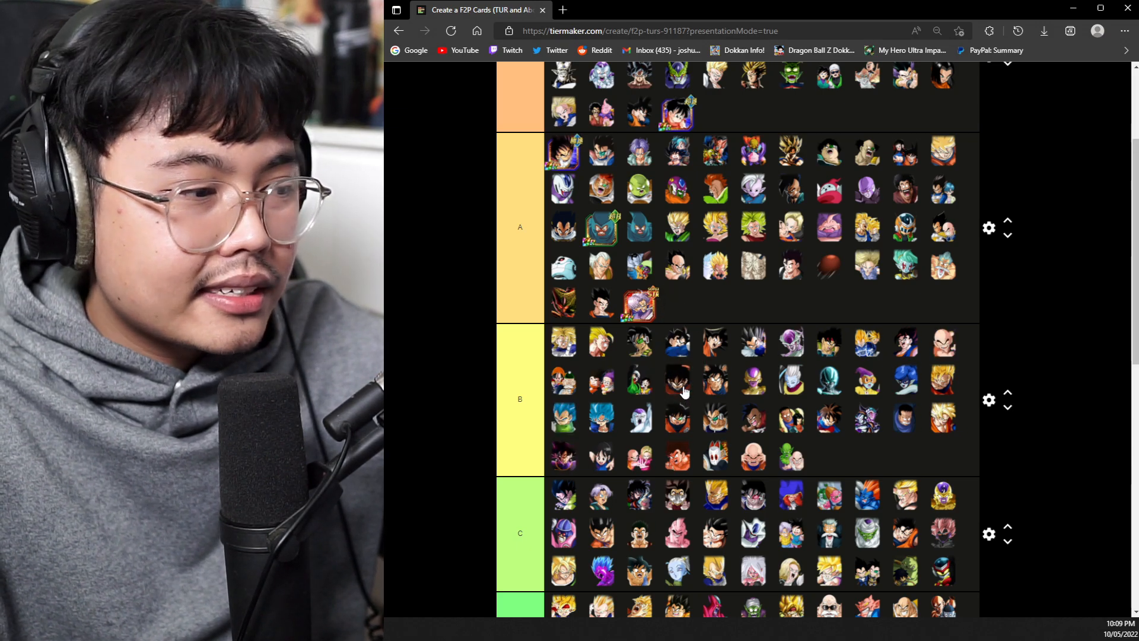
pyautogui.moveTo(882, 436)
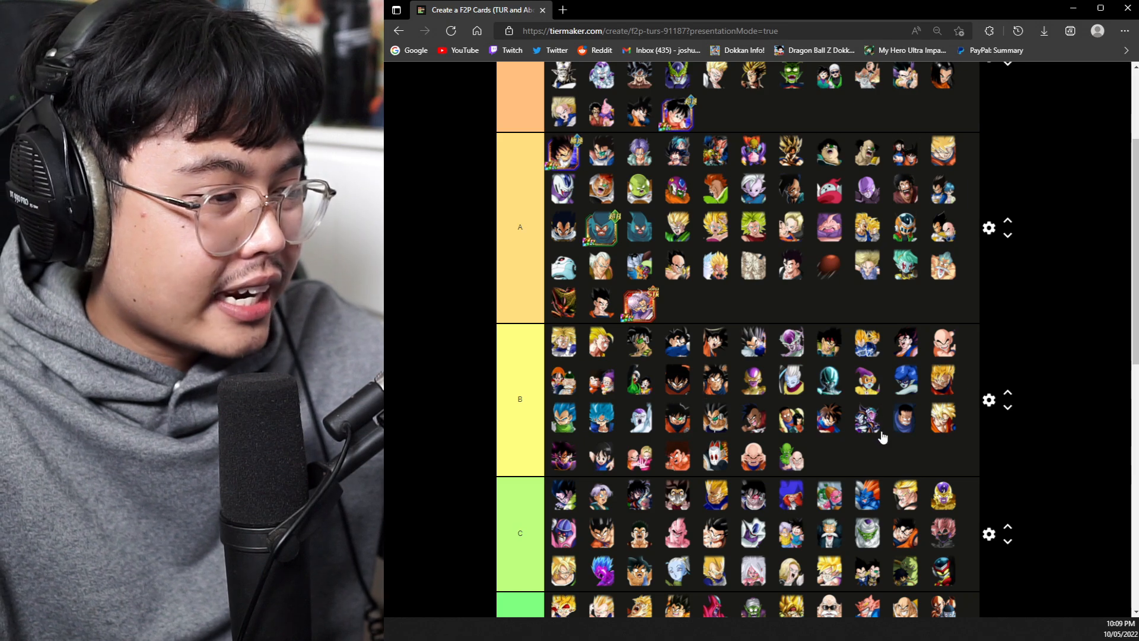
pyautogui.scroll(-3)
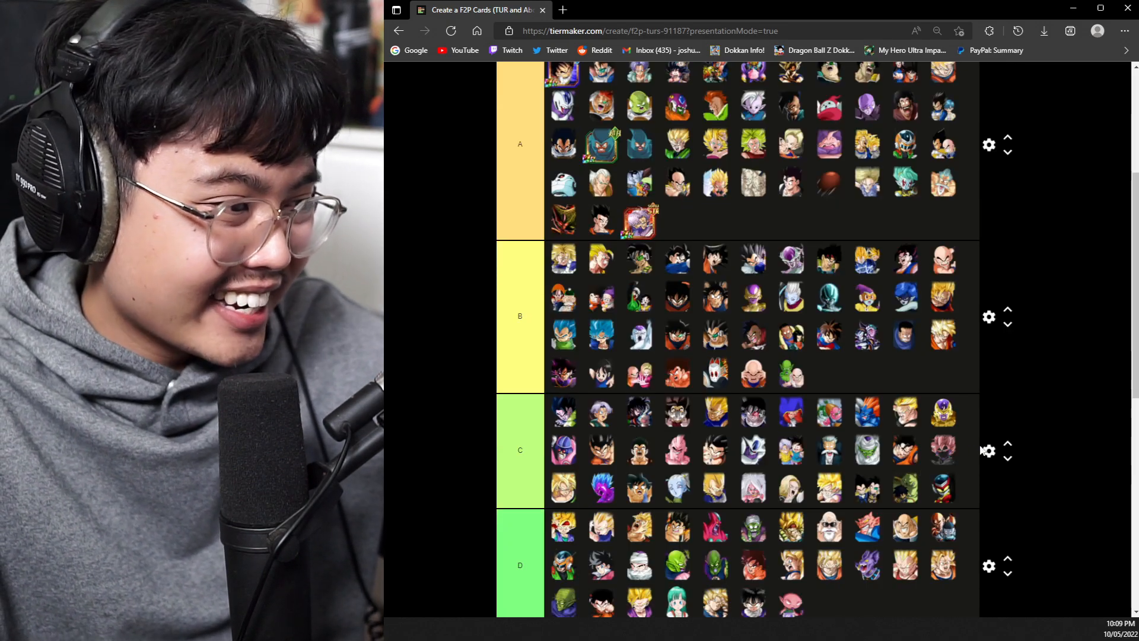
# Drag the last remaining pool card into the B tier's second line, emptying the pool
pyautogui.scroll(-3)
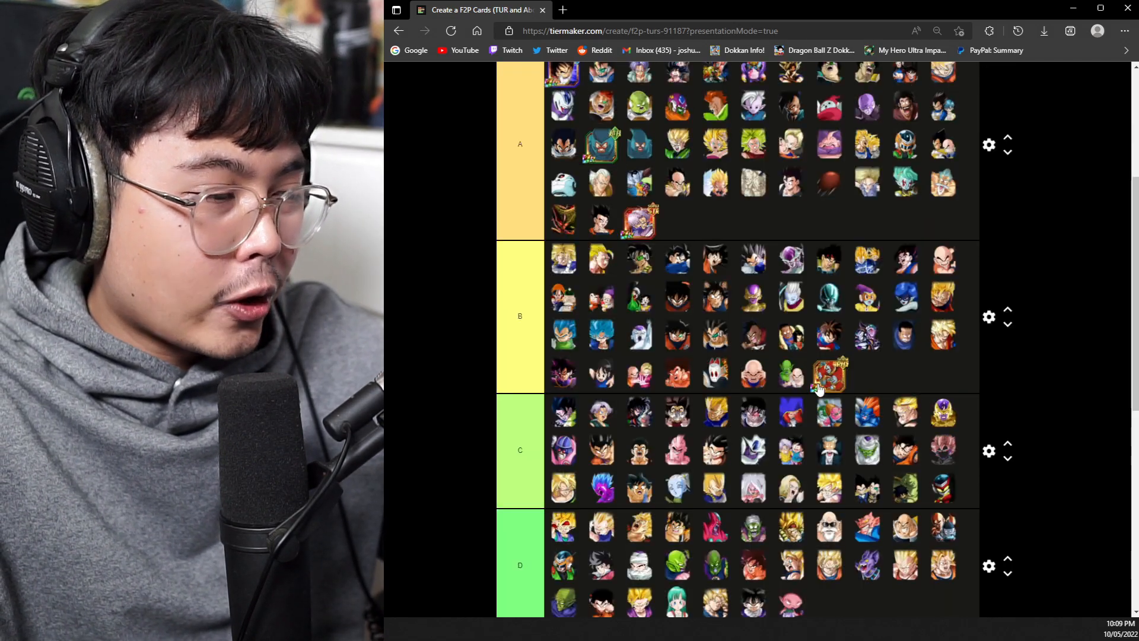
pyautogui.moveTo(828, 374); pyautogui.dragTo(973, 254)
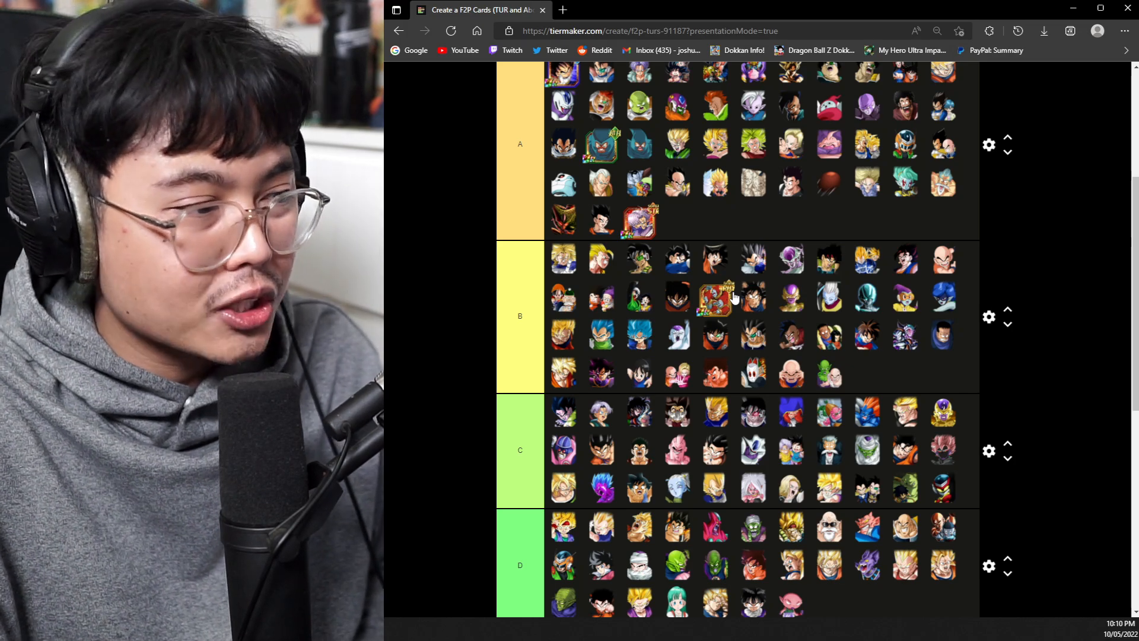
pyautogui.scroll(-3)
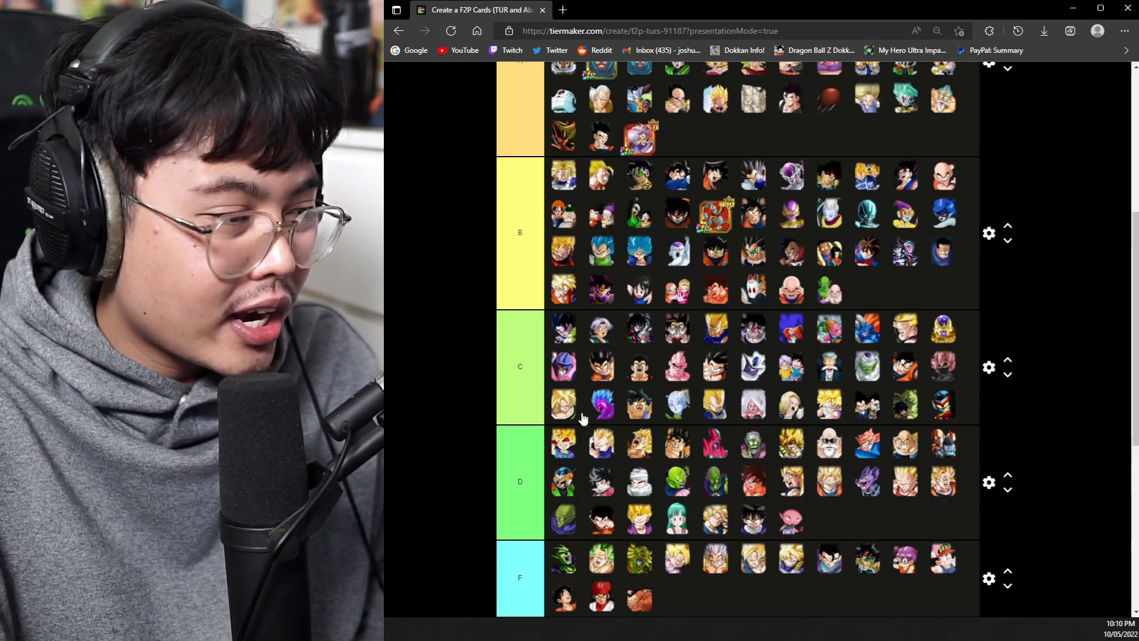
pyautogui.scroll(-3)
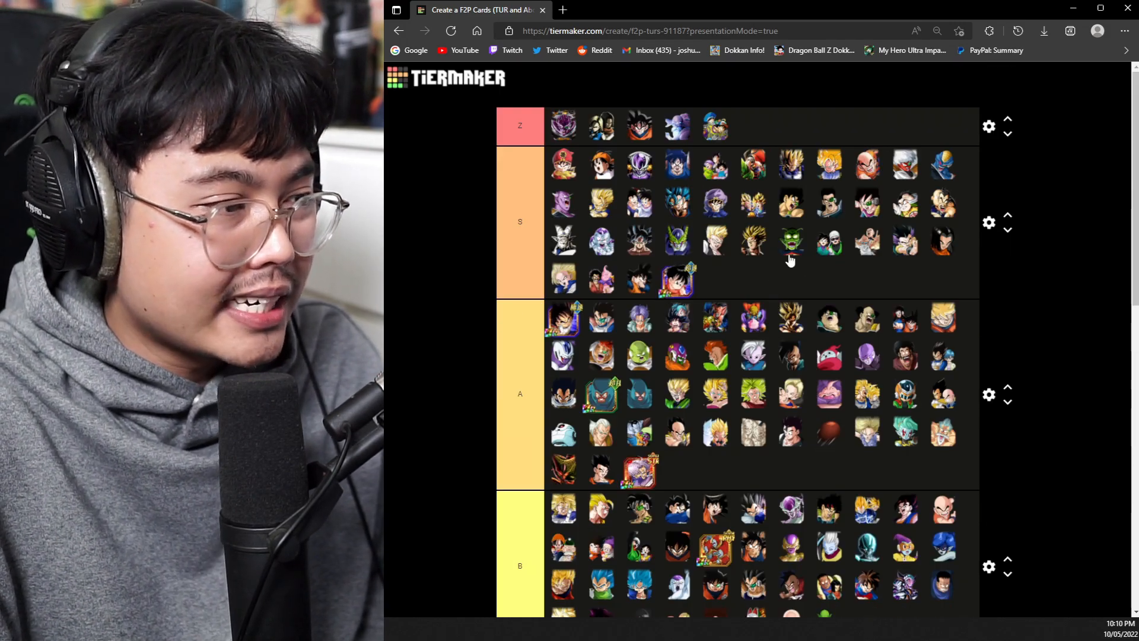
pyautogui.scroll(-3)
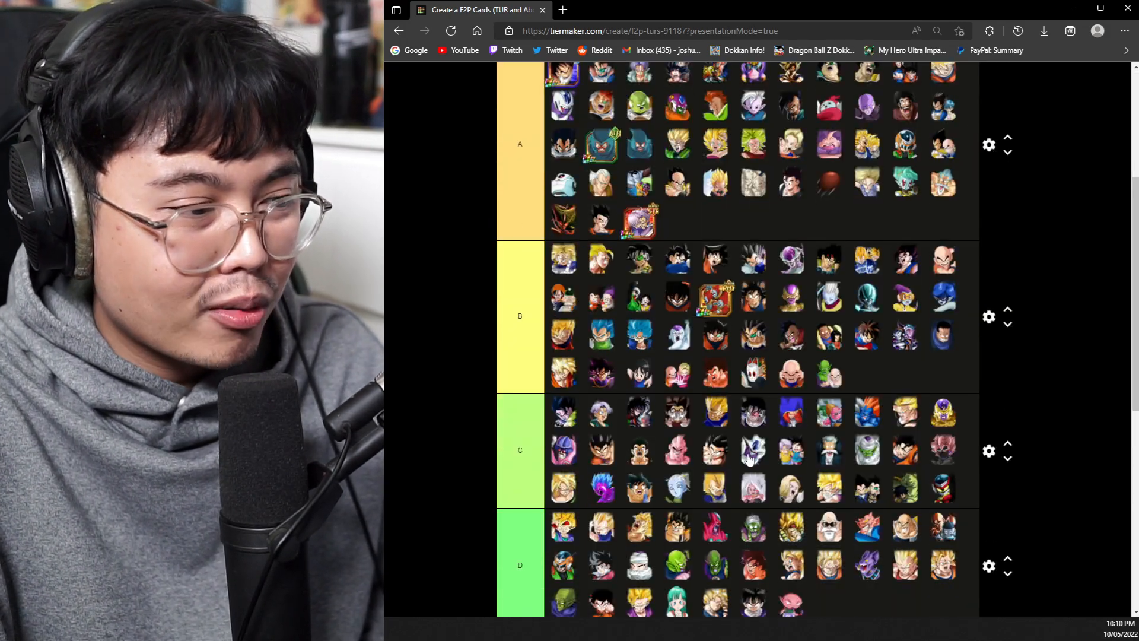
pyautogui.scroll(-3)
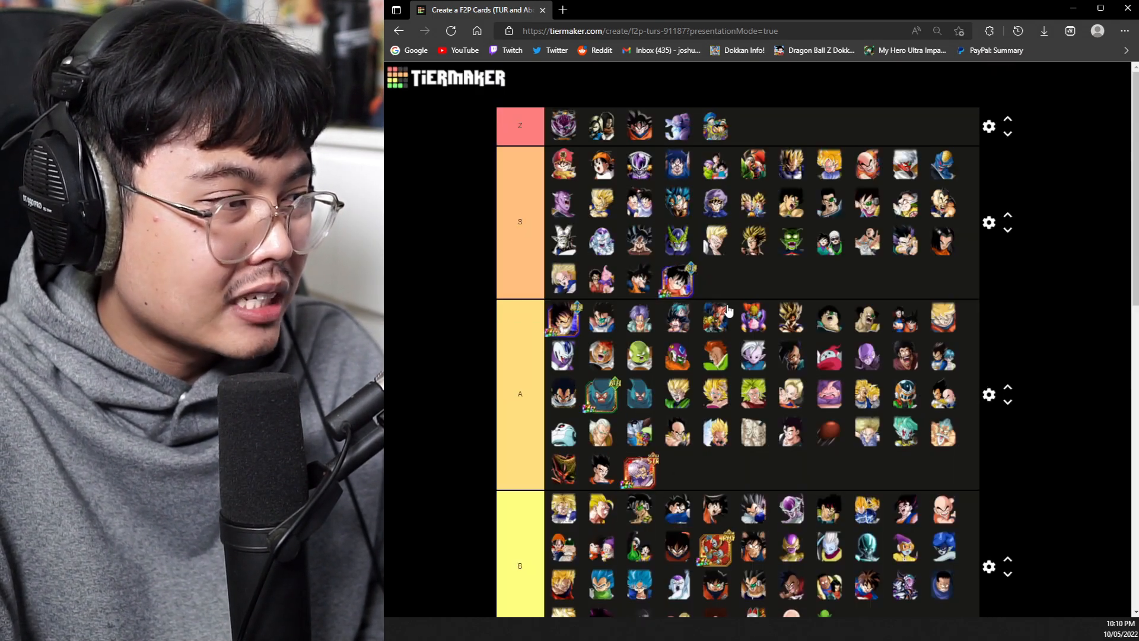
pyautogui.scroll(-3)
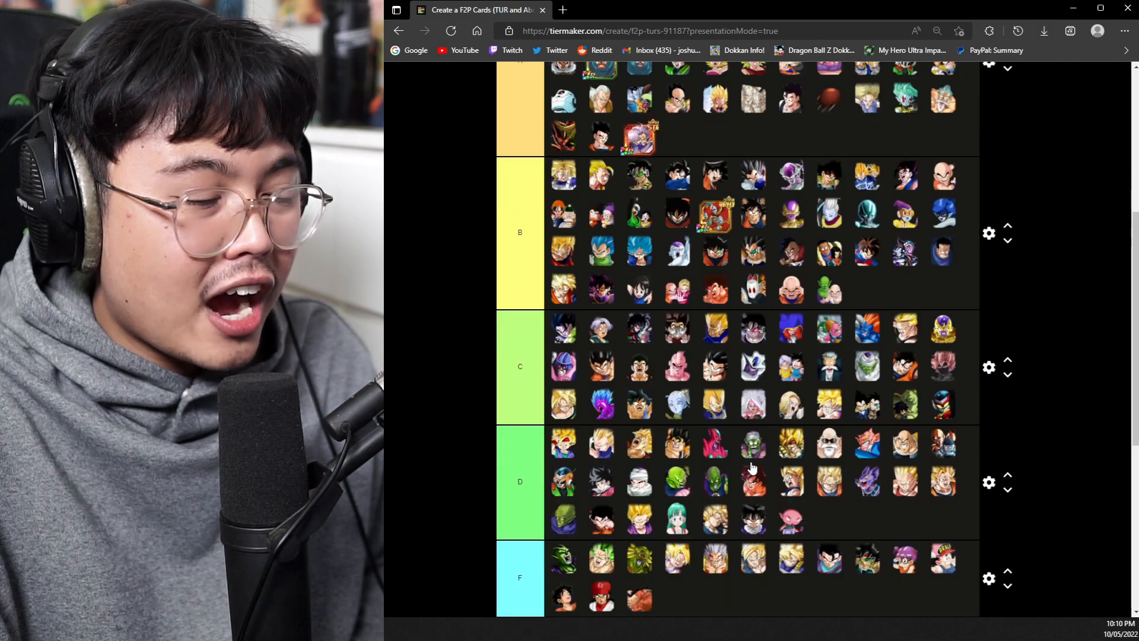
pyautogui.moveTo(791, 503)
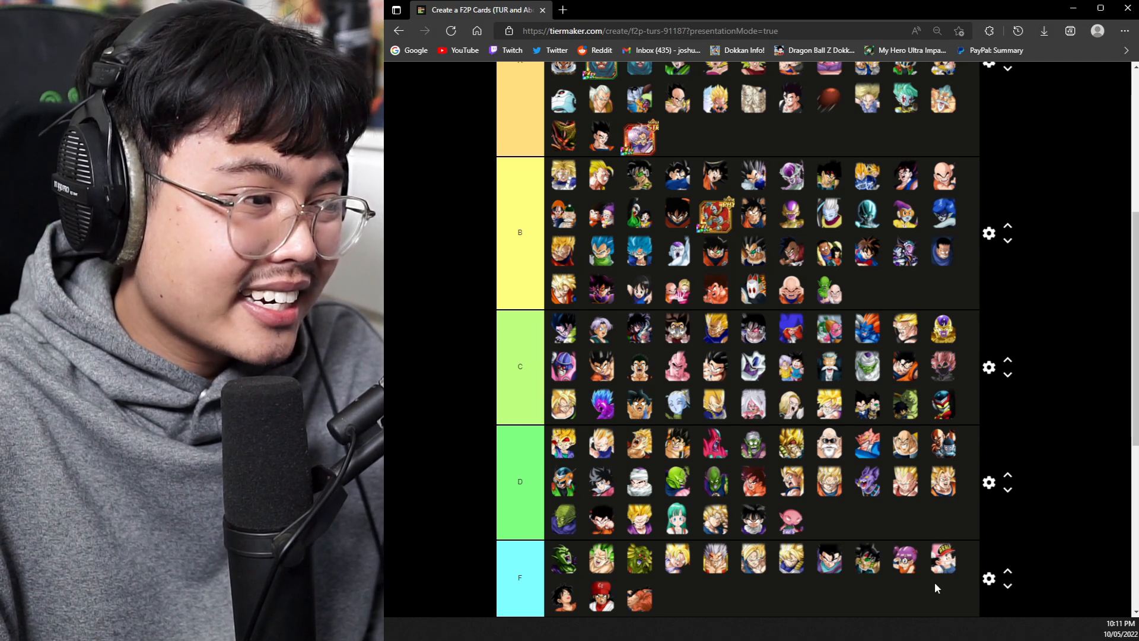
pyautogui.moveTo(769, 525)
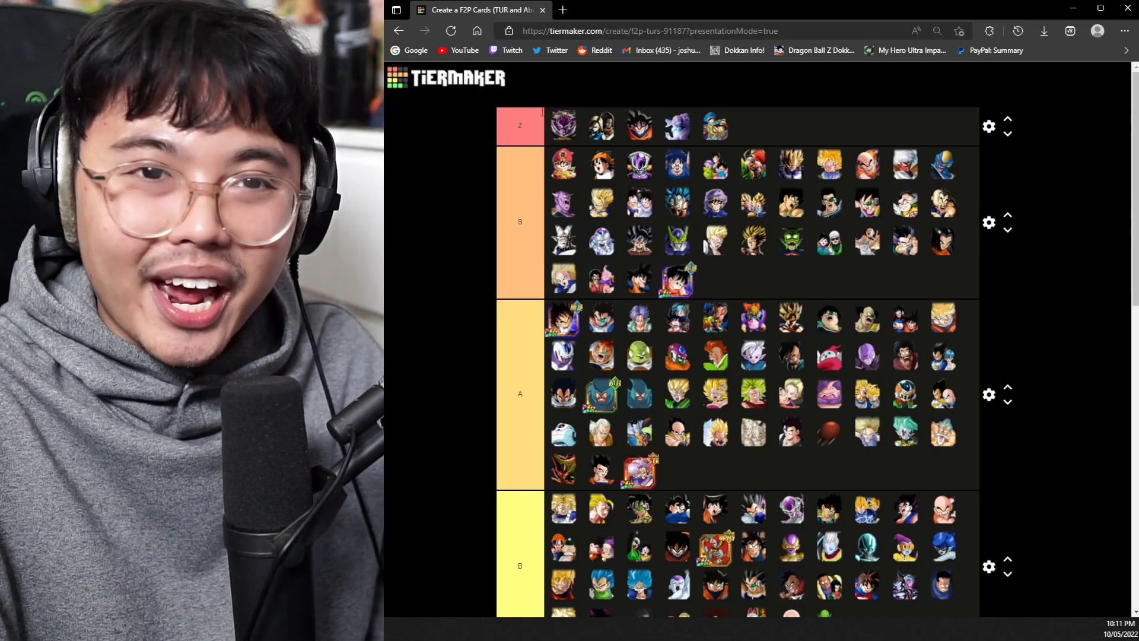
pyautogui.scroll(-3)
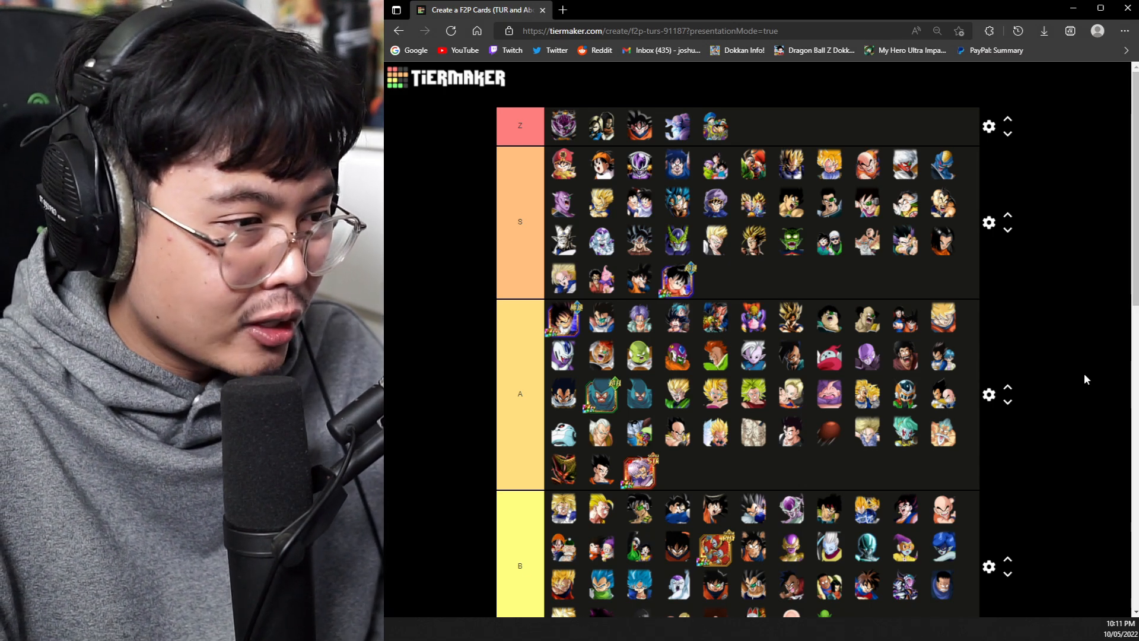
pyautogui.moveTo(1035, 363)
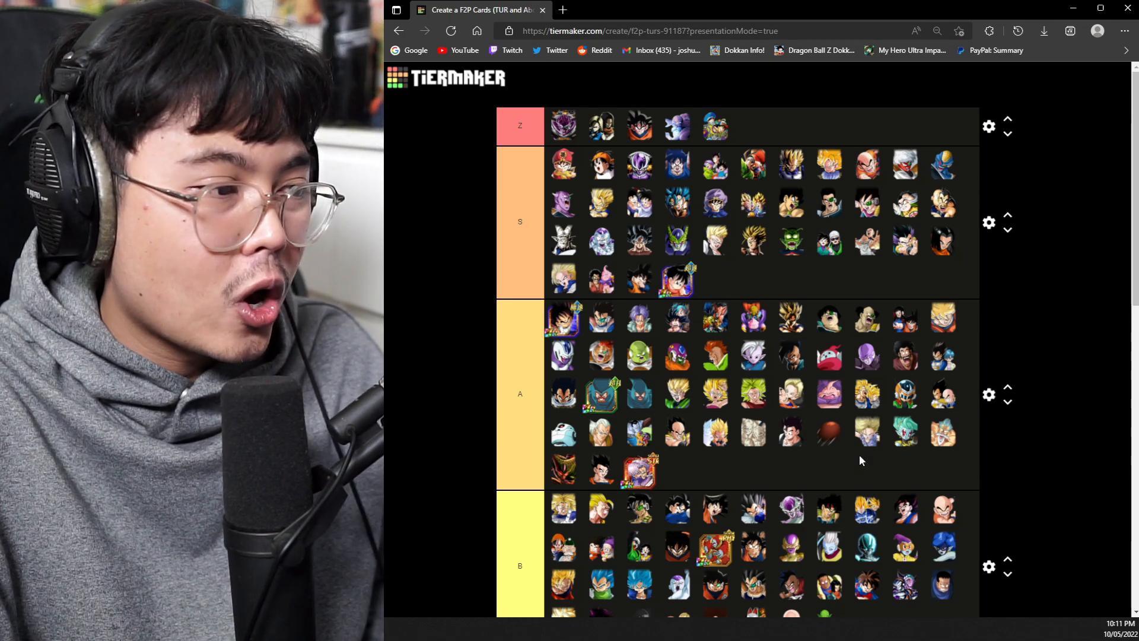
pyautogui.moveTo(764, 444)
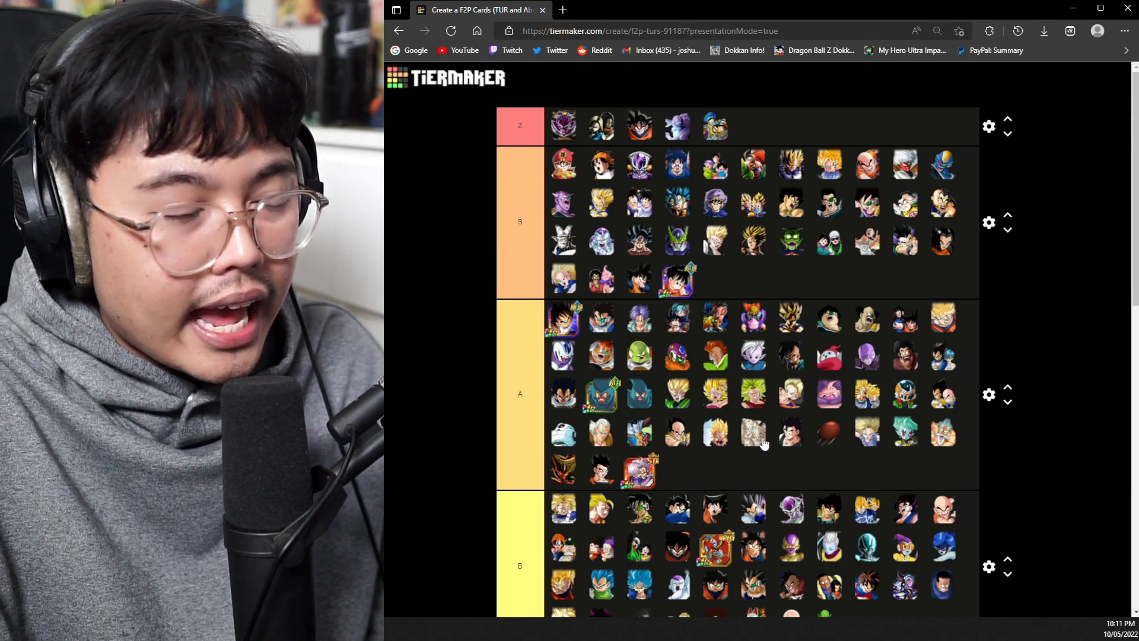